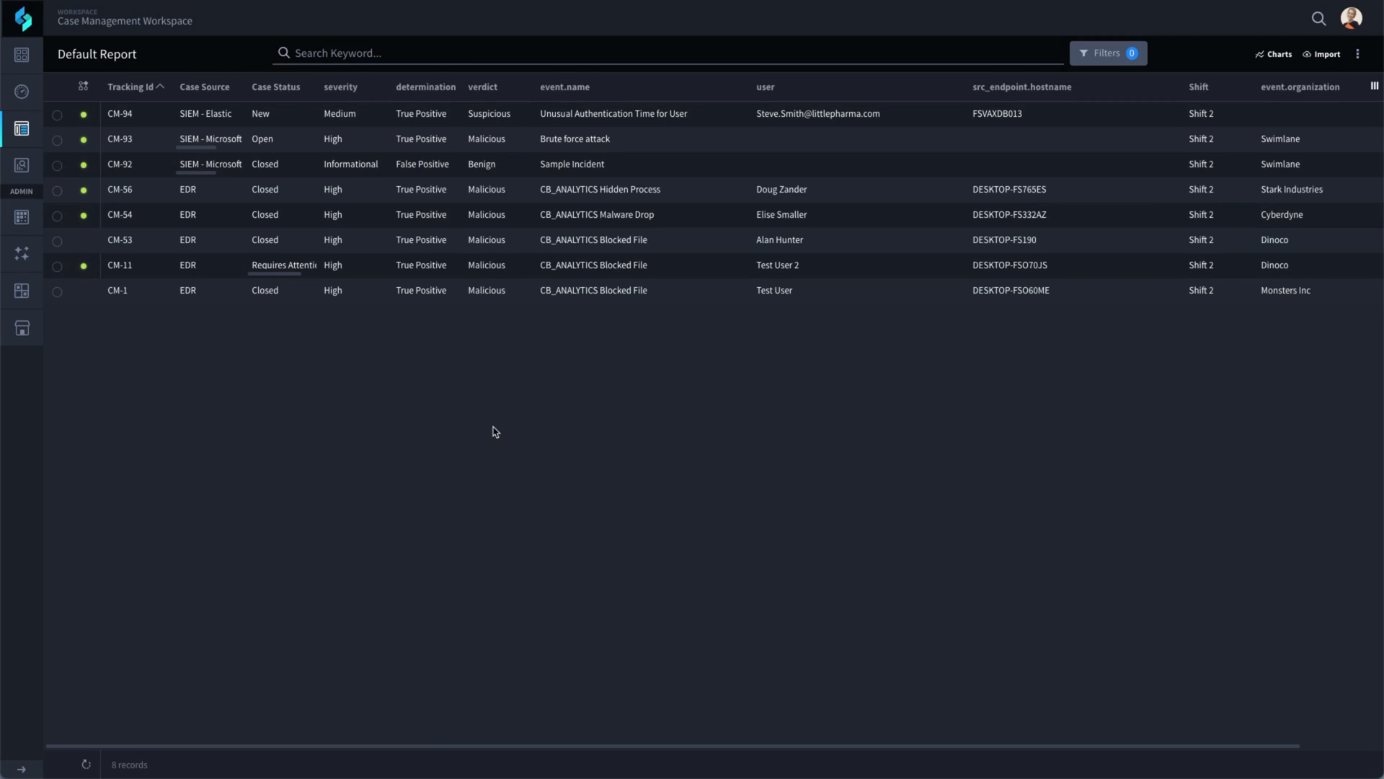
# Step: Open case CM-94, the Unusual Authentication Time for User alert, from the Default Report list
pyautogui.click(517, 113)
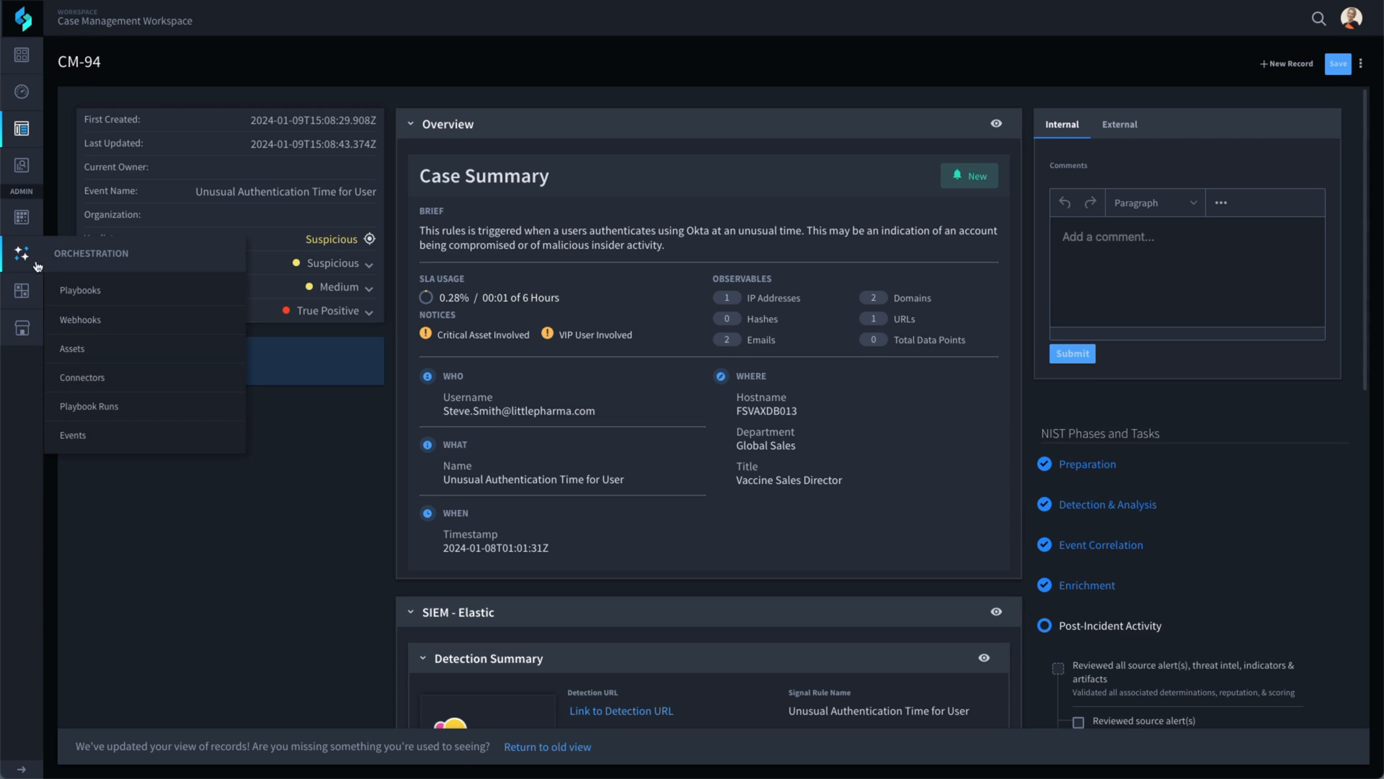
# Step: Filter playbooks by 'SIE', open SIEM_Microsoft_Sentinel_Incidents and inspect its schedule trigger
pyautogui.click(79, 290)
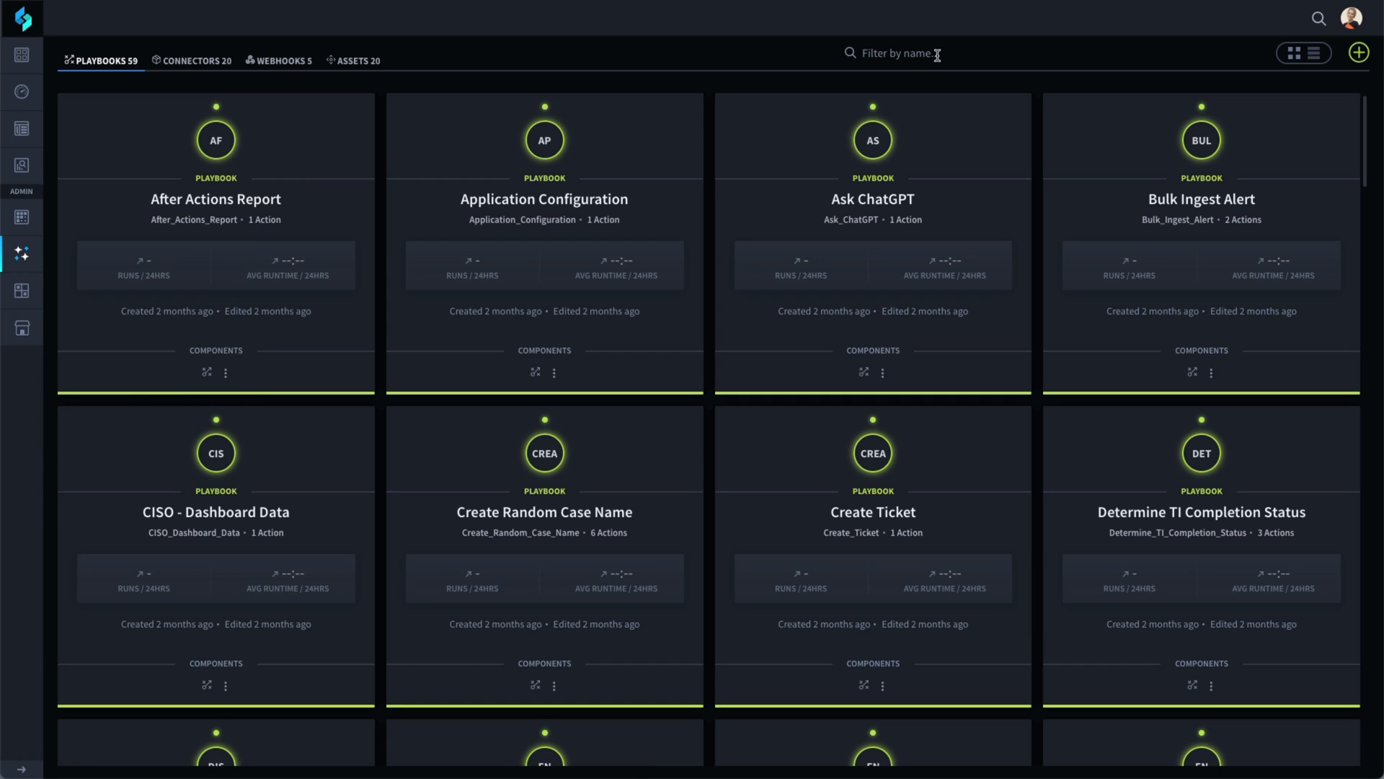
pyautogui.write('SIE')
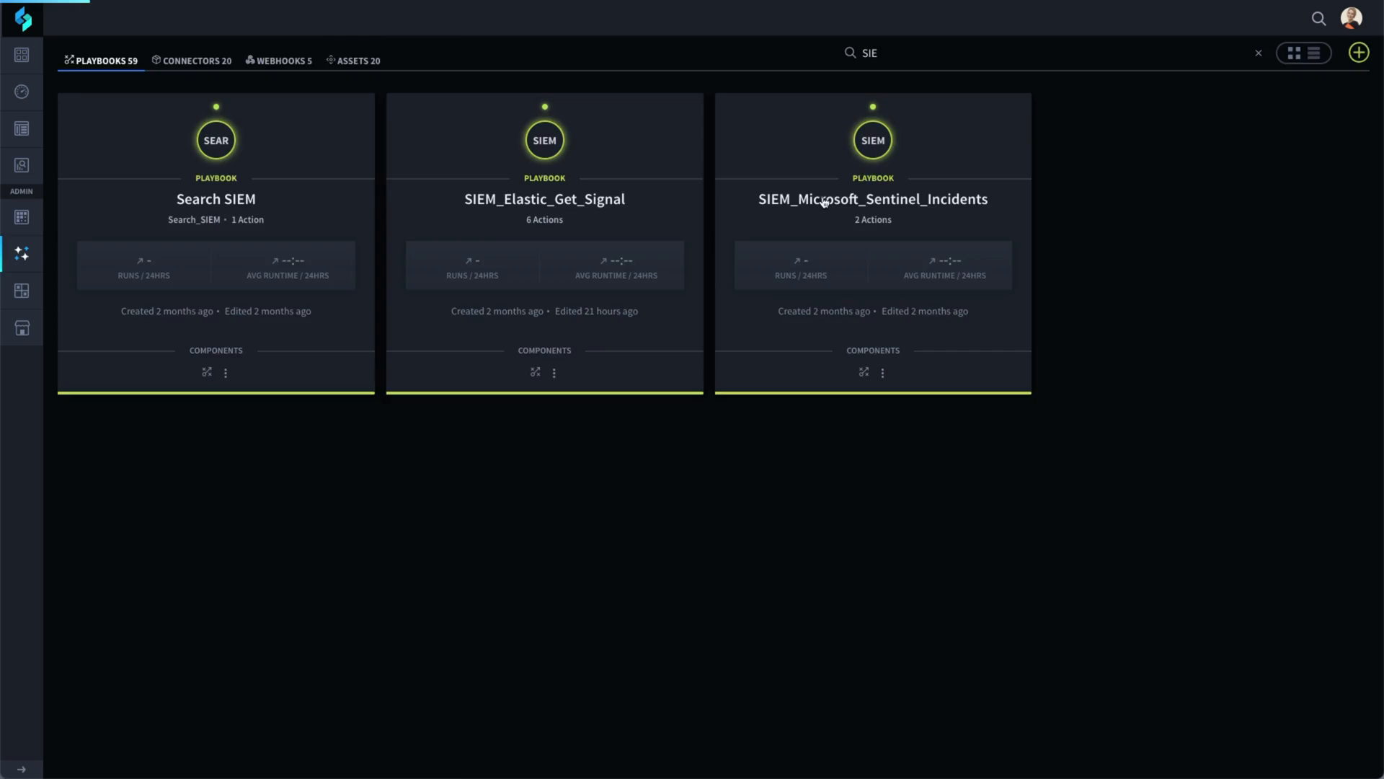
pyautogui.click(873, 199)
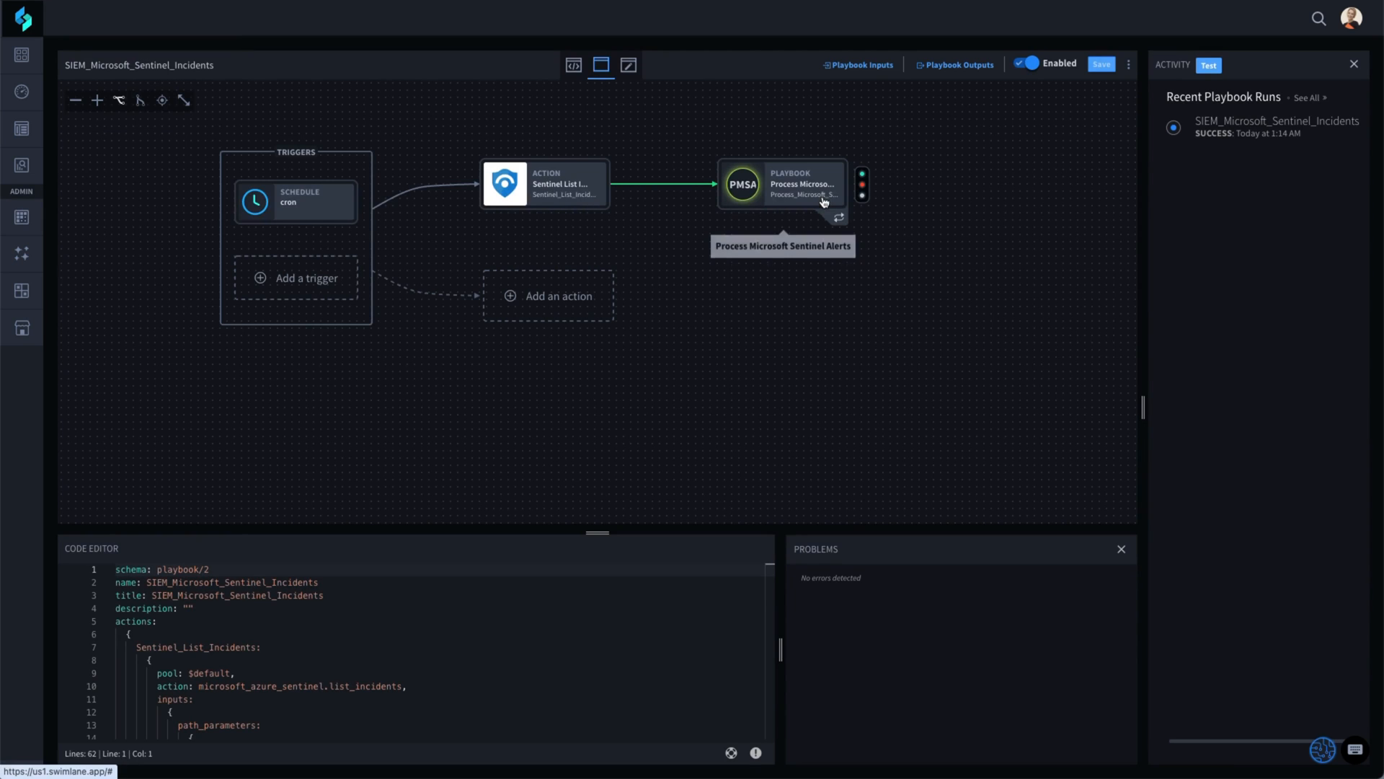
pyautogui.moveTo(324, 212)
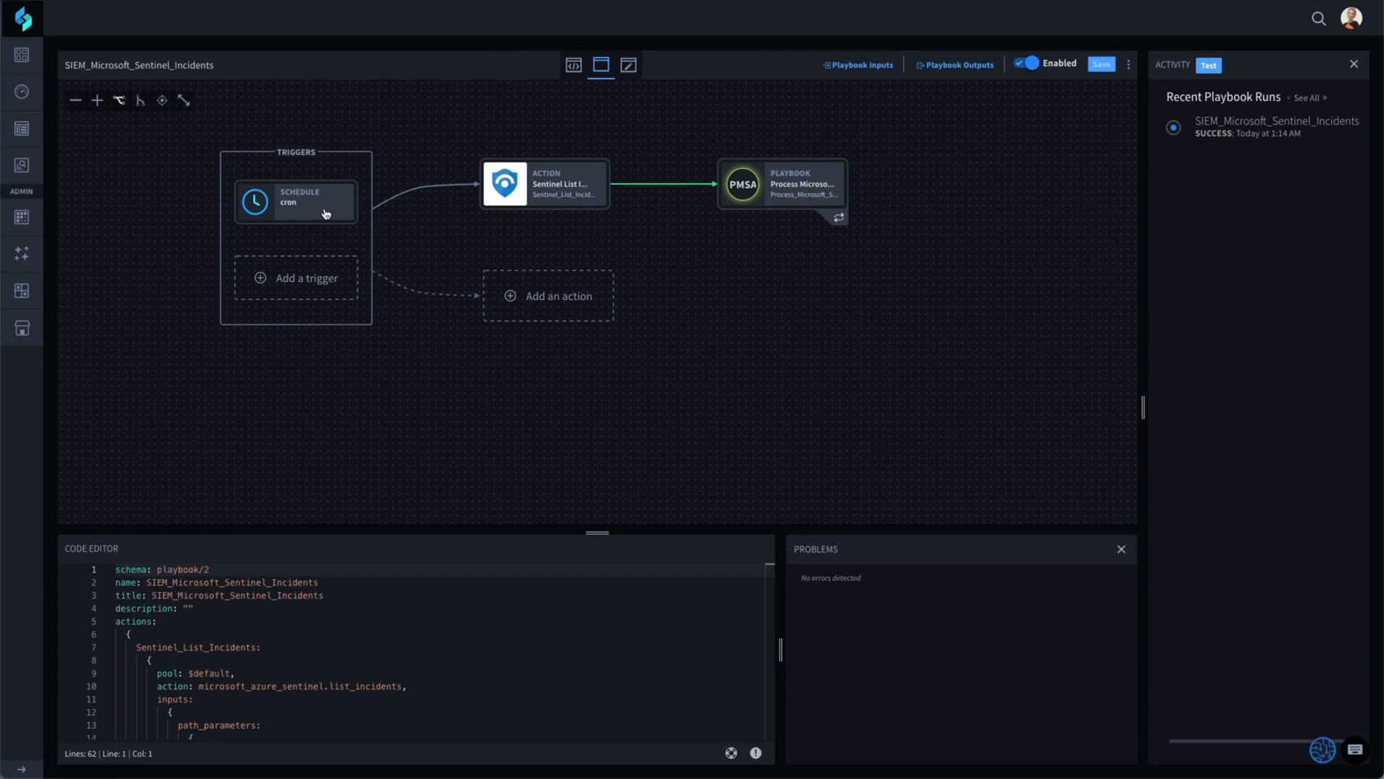
pyautogui.click(295, 202)
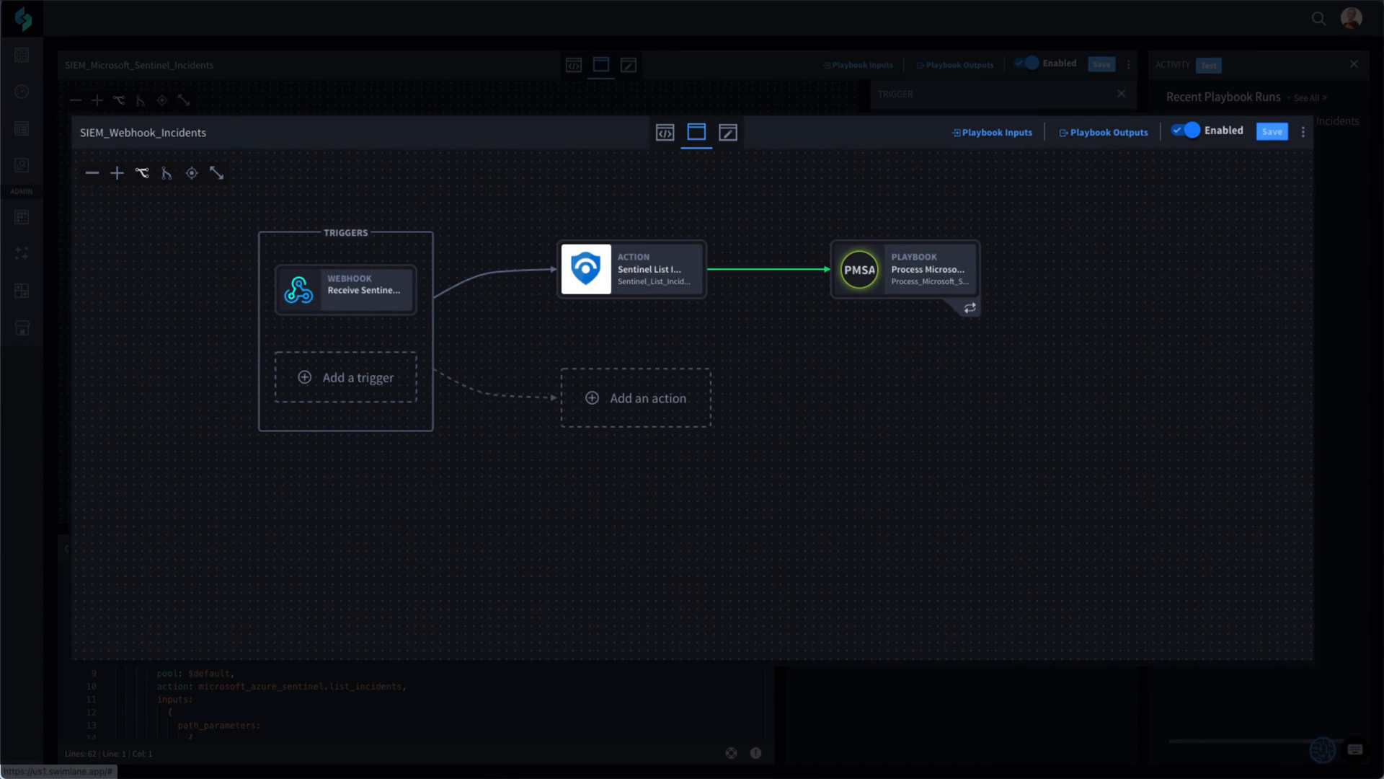
# Step: Run Get Sentinel Data from the Optional / Manual Tasks of case CM-93
pyautogui.click(345, 290)
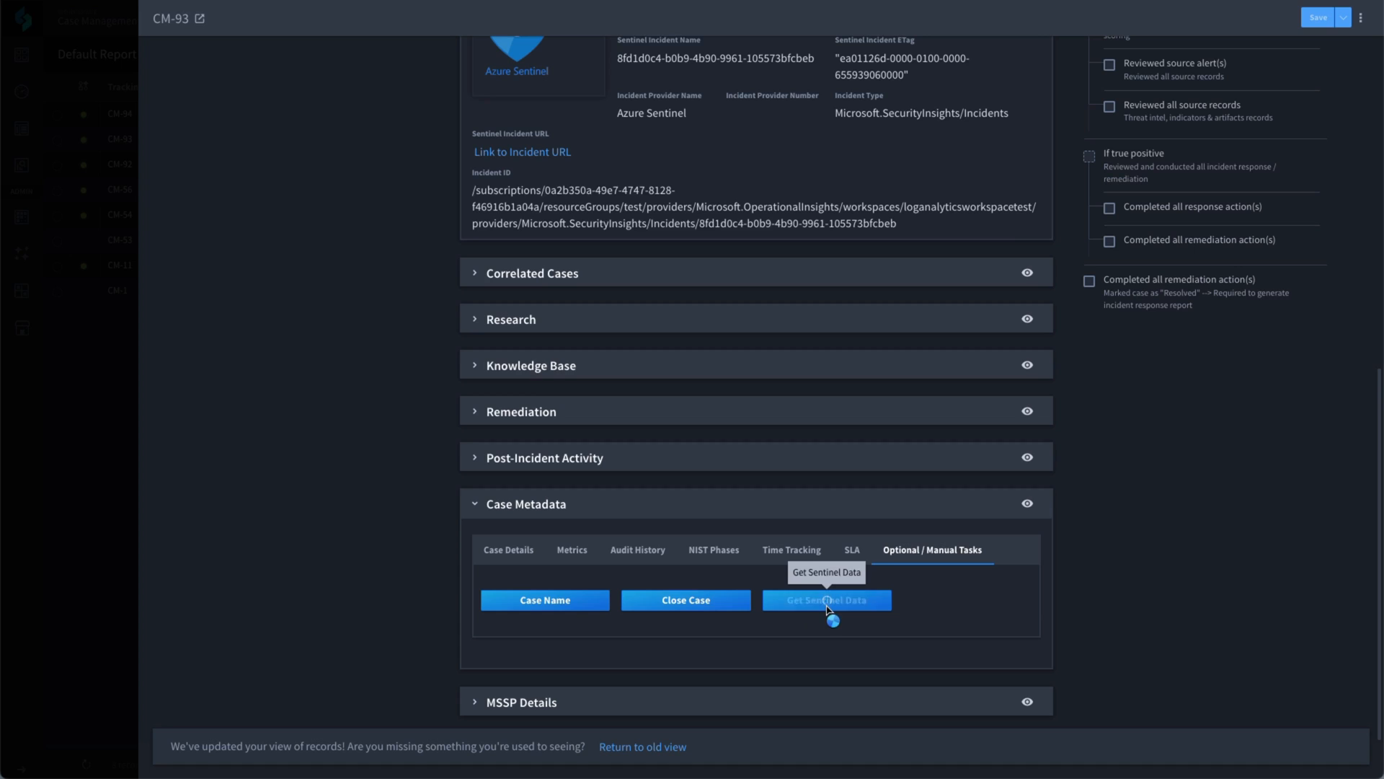
pyautogui.click(826, 600)
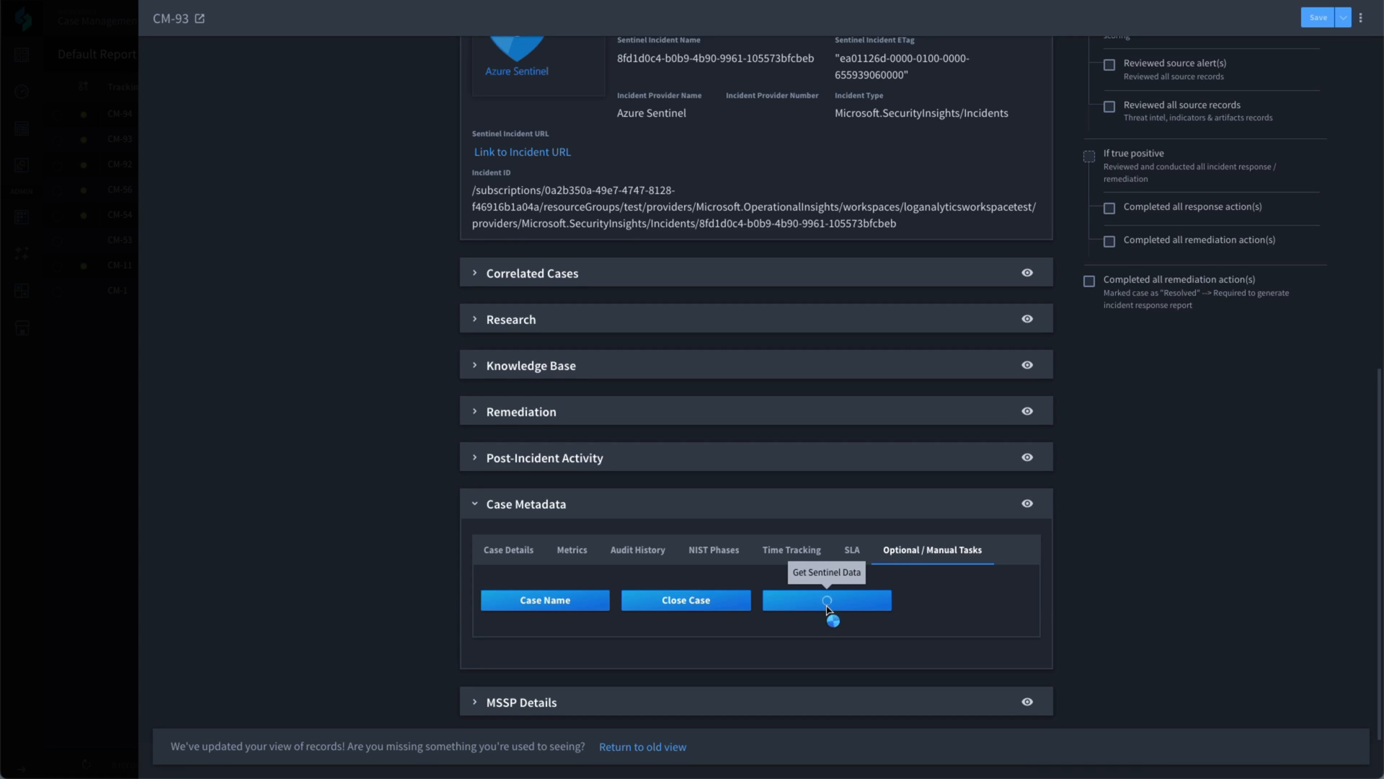
pyautogui.click(826, 600)
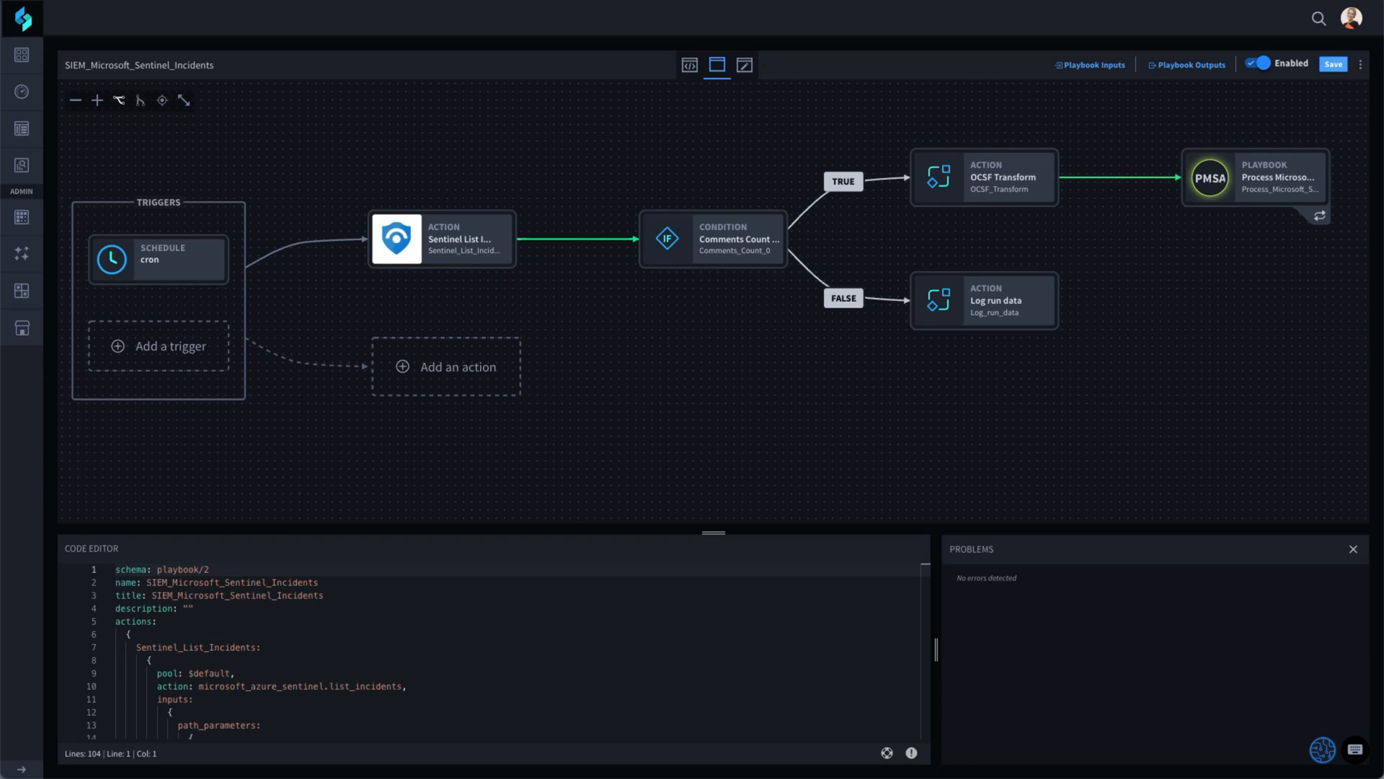
# Step: Review the Condition, OCSF Transform and Process nodes, then return to the Default Report case list
pyautogui.click(713, 239)
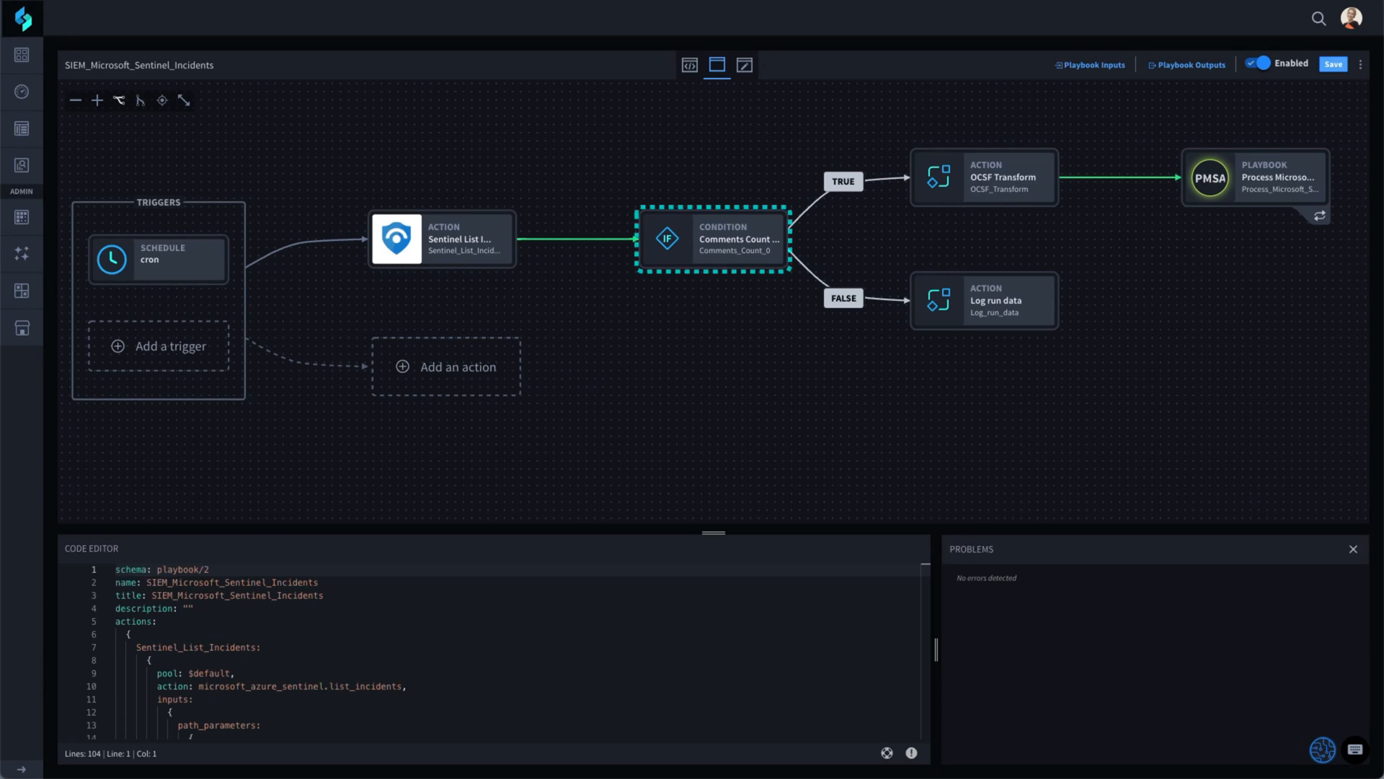
pyautogui.click(982, 176)
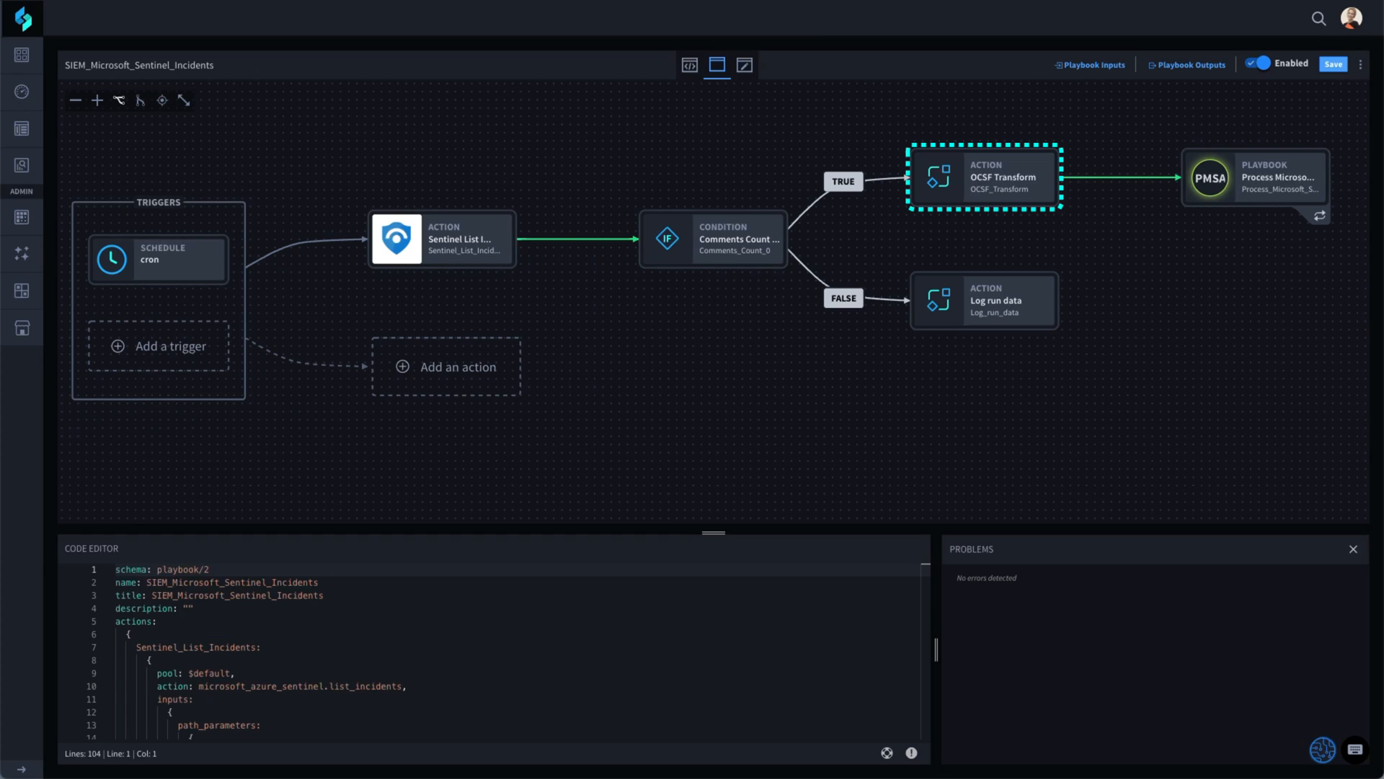
pyautogui.click(1254, 179)
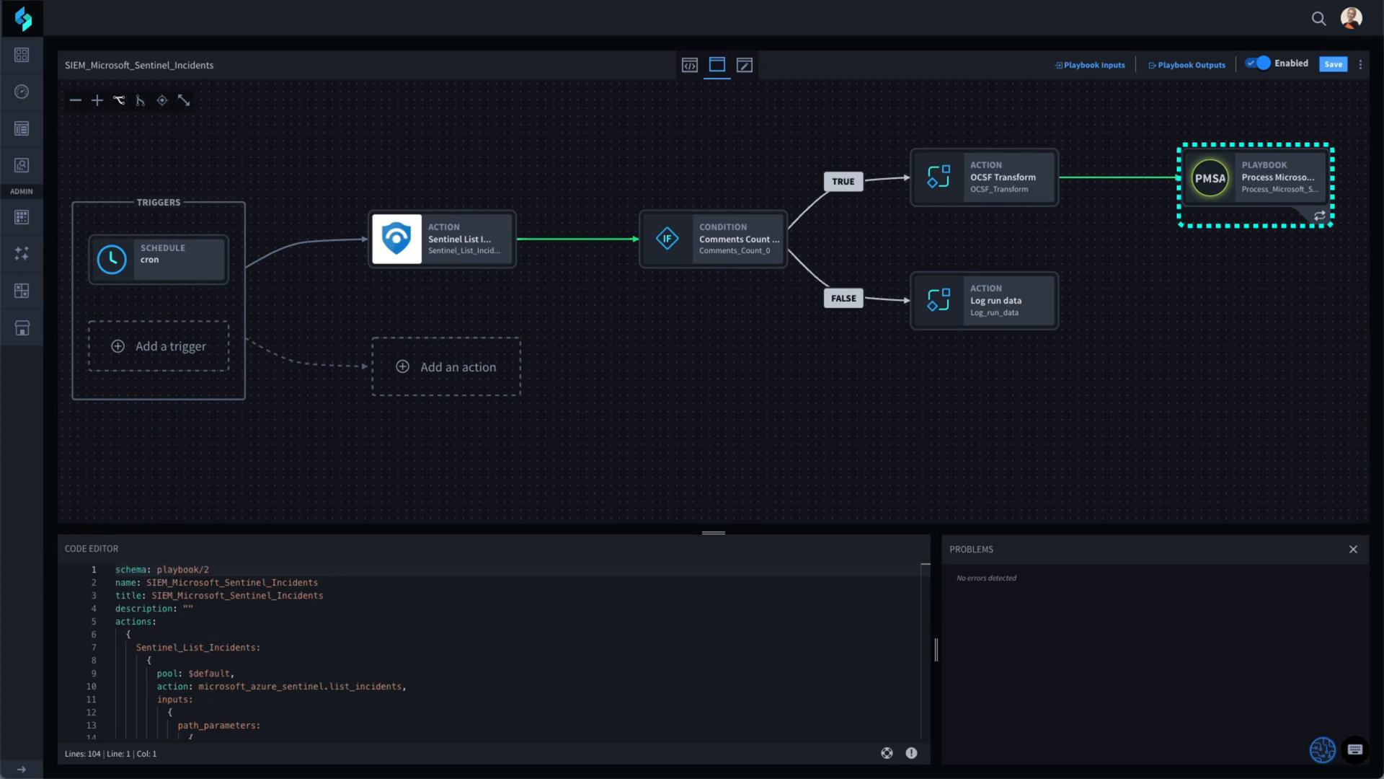
pyautogui.click(1187, 65)
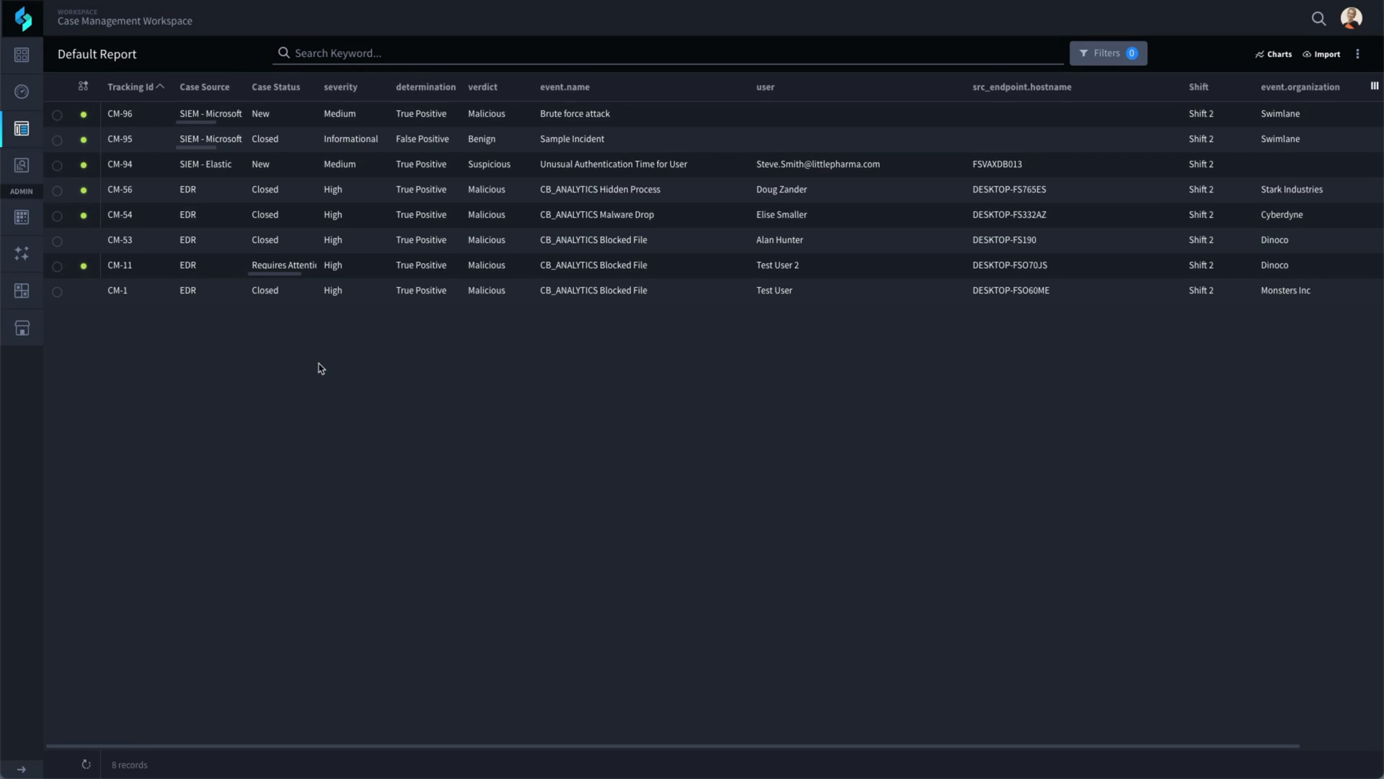
# Step: Open the Analyst Dashboard showing case metrics and current open assigned cases
pyautogui.click(22, 91)
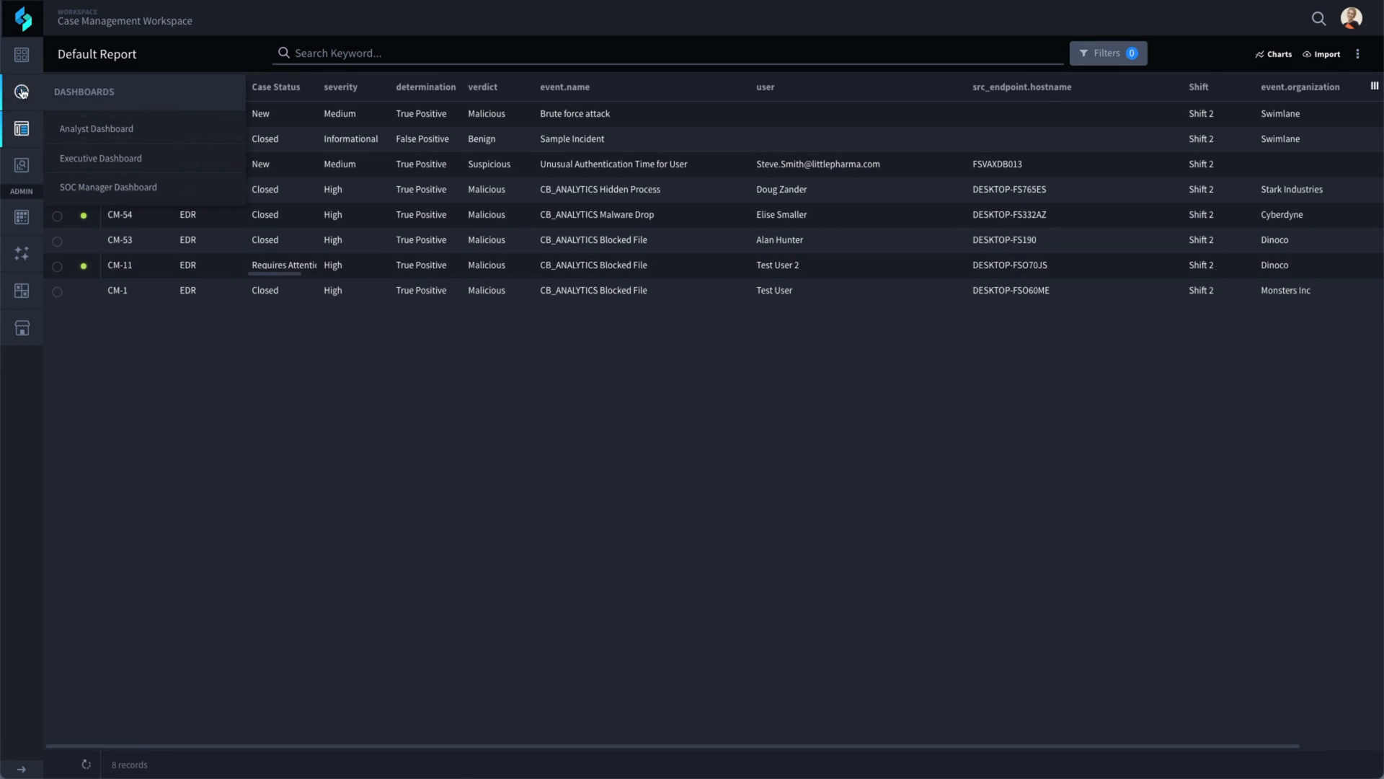
pyautogui.click(97, 128)
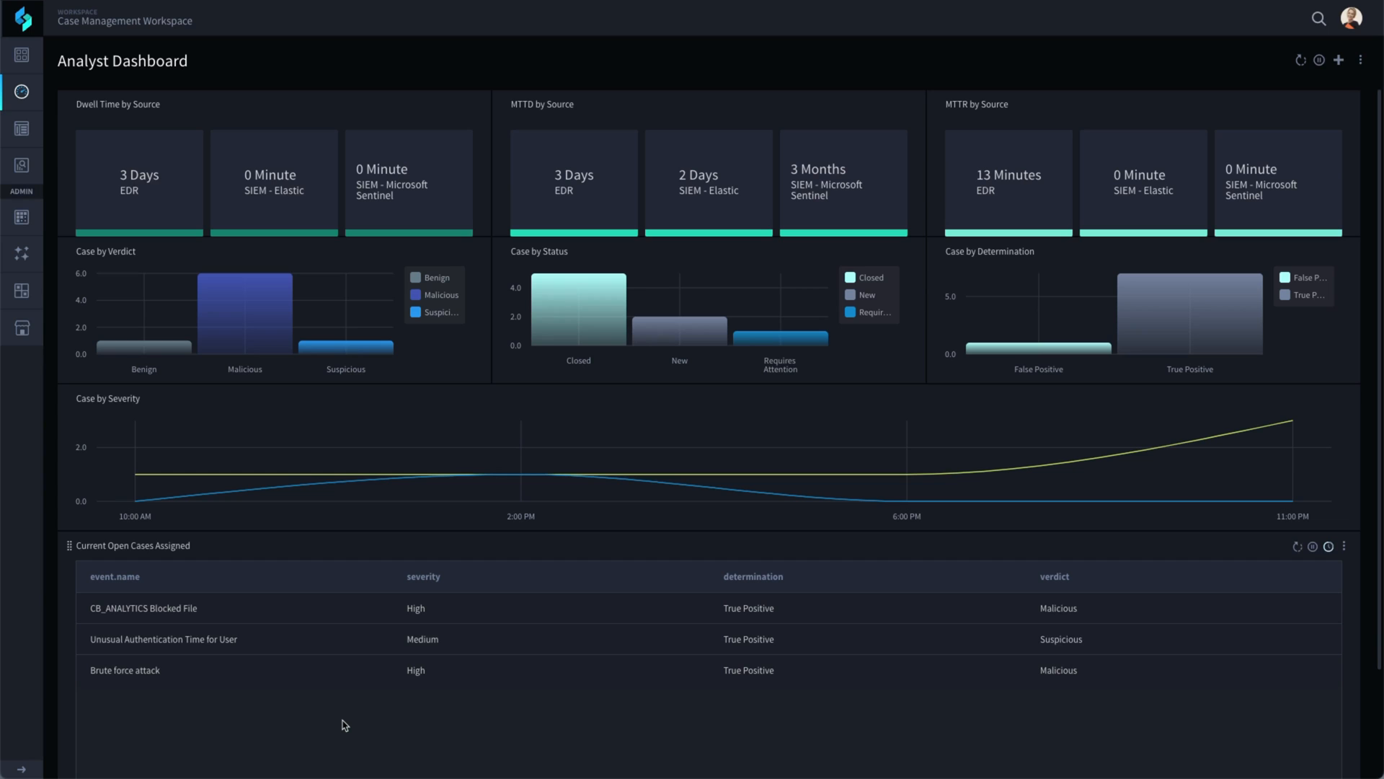
pyautogui.moveTo(128, 672)
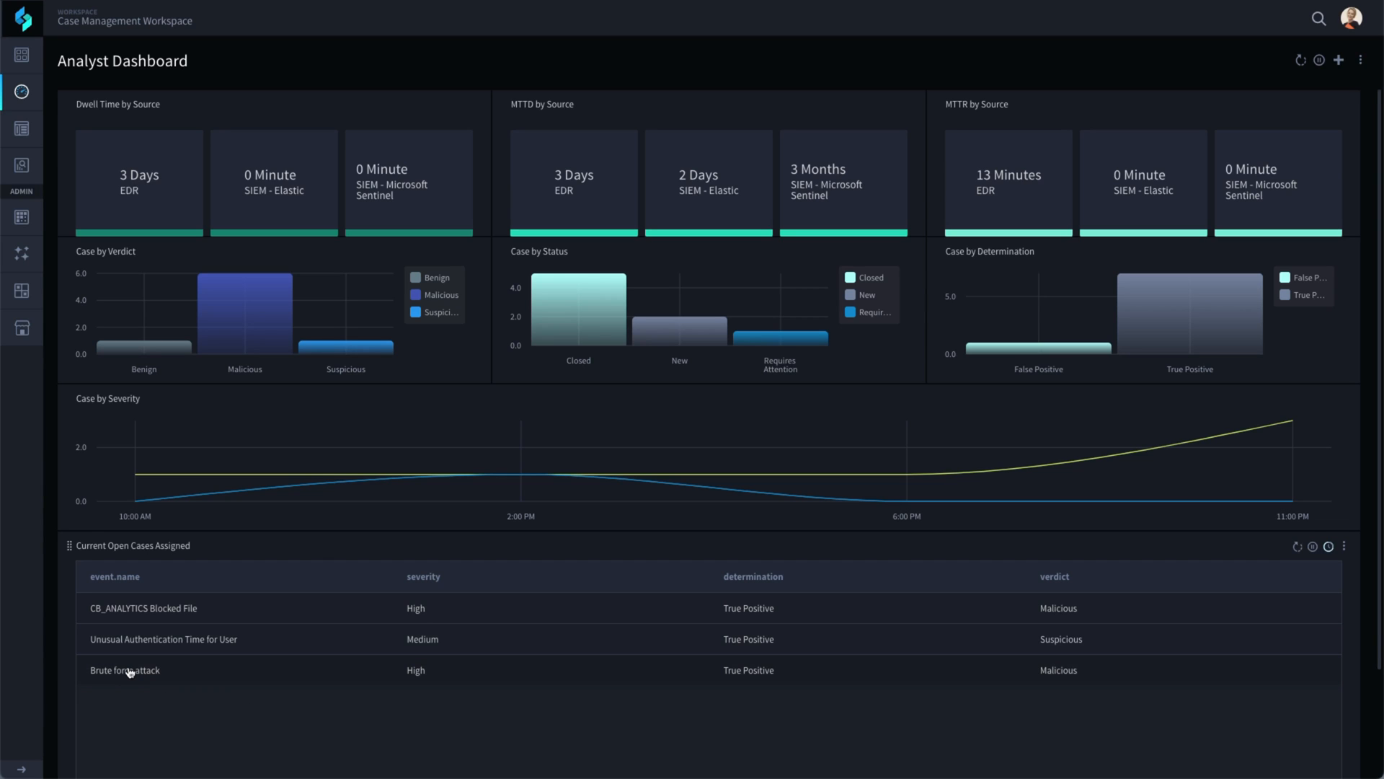
# Step: Open Brute force attack case CM-98 and review its Overview and SIEM - Microsoft Sentinel sections
pyautogui.click(124, 669)
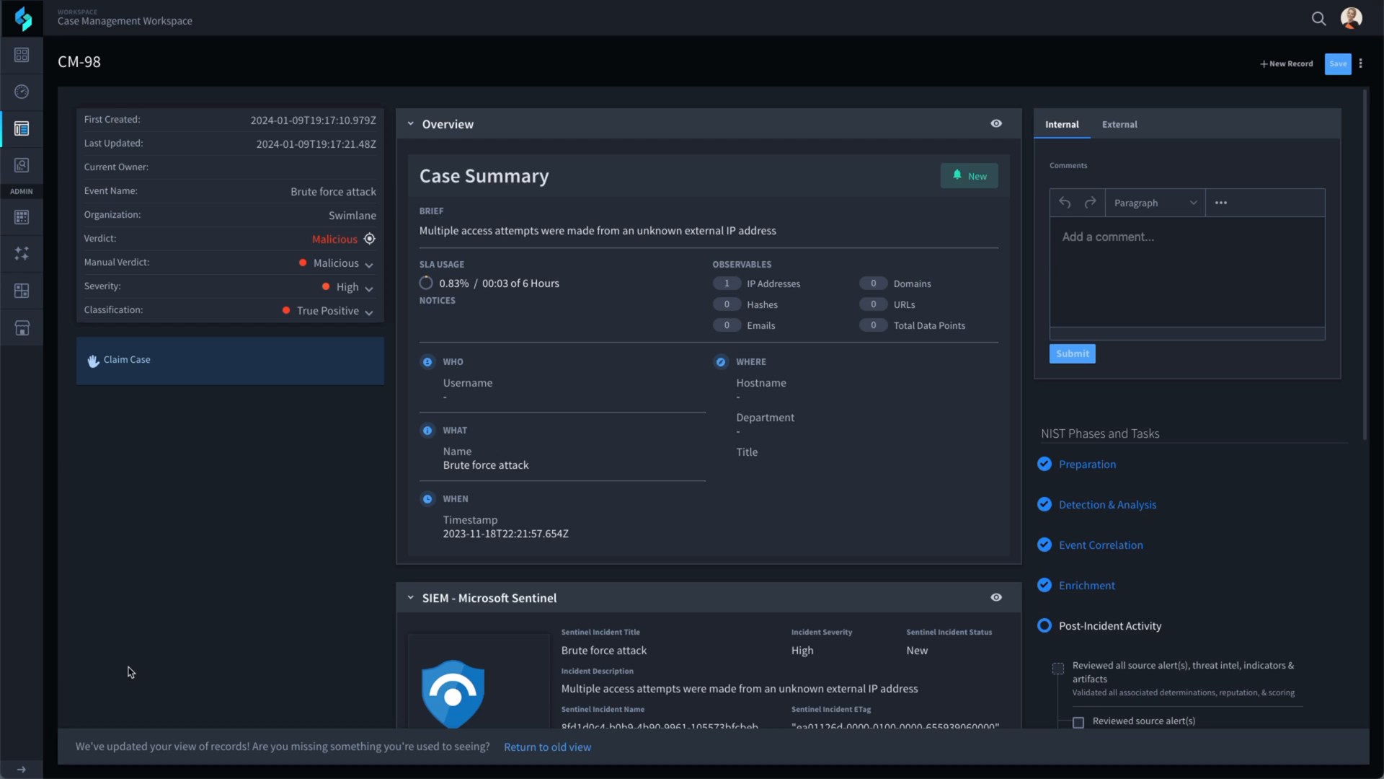
pyautogui.moveTo(96, 431)
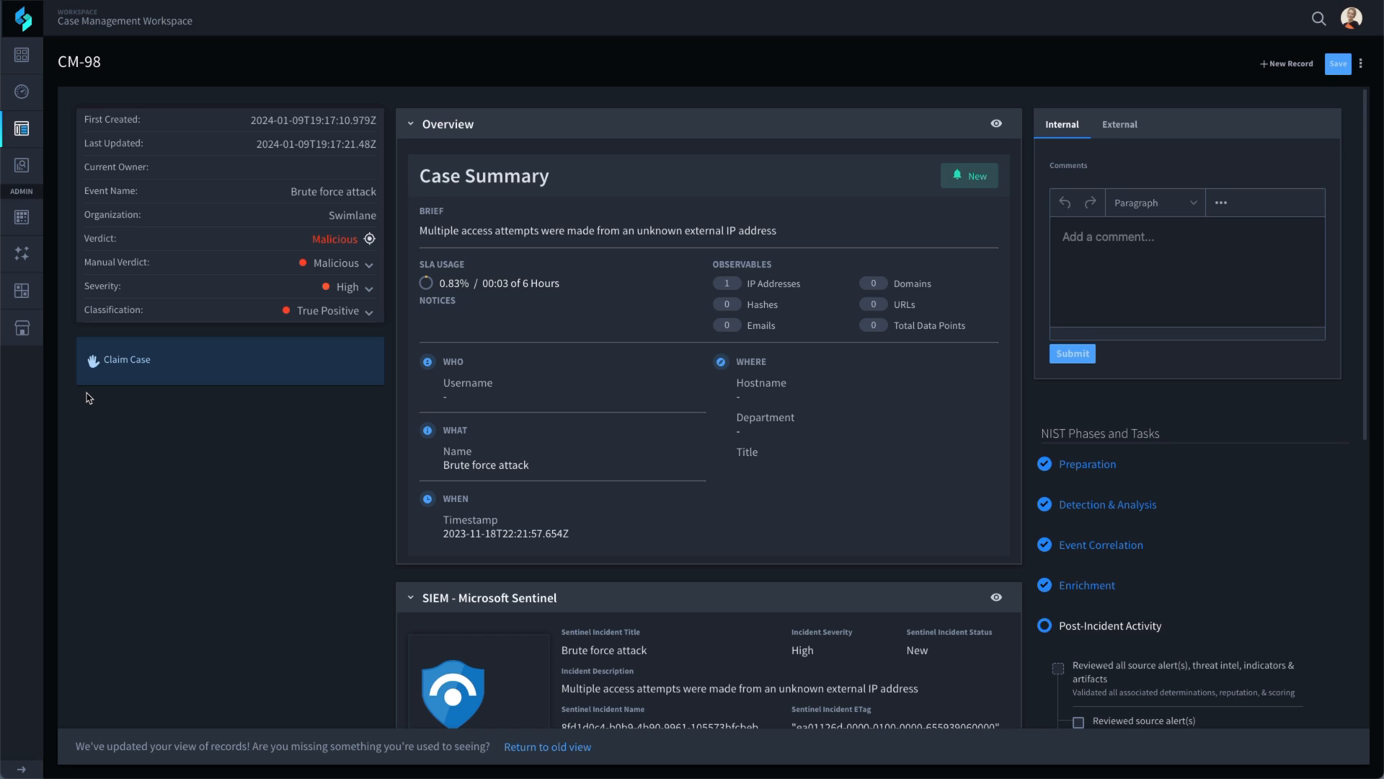
pyautogui.moveTo(400, 219)
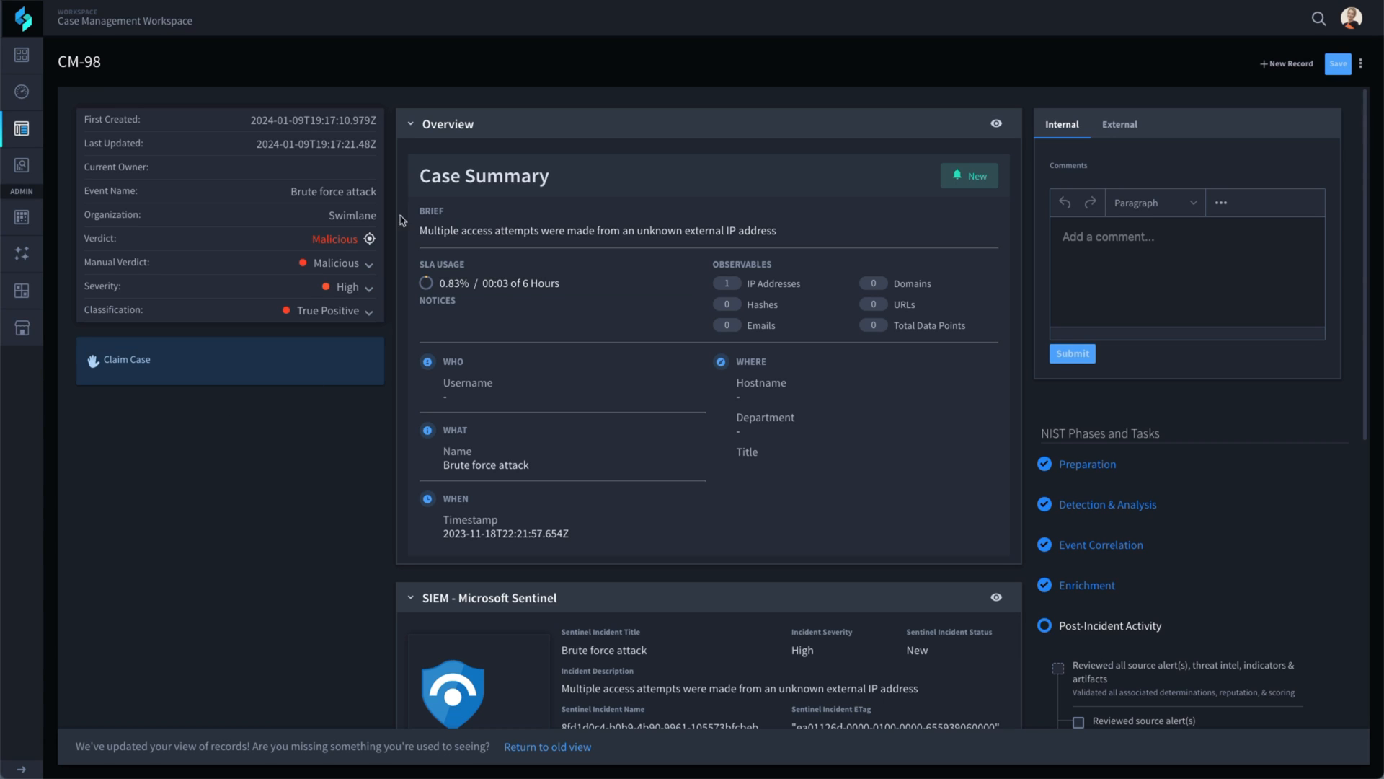
pyautogui.click(410, 124)
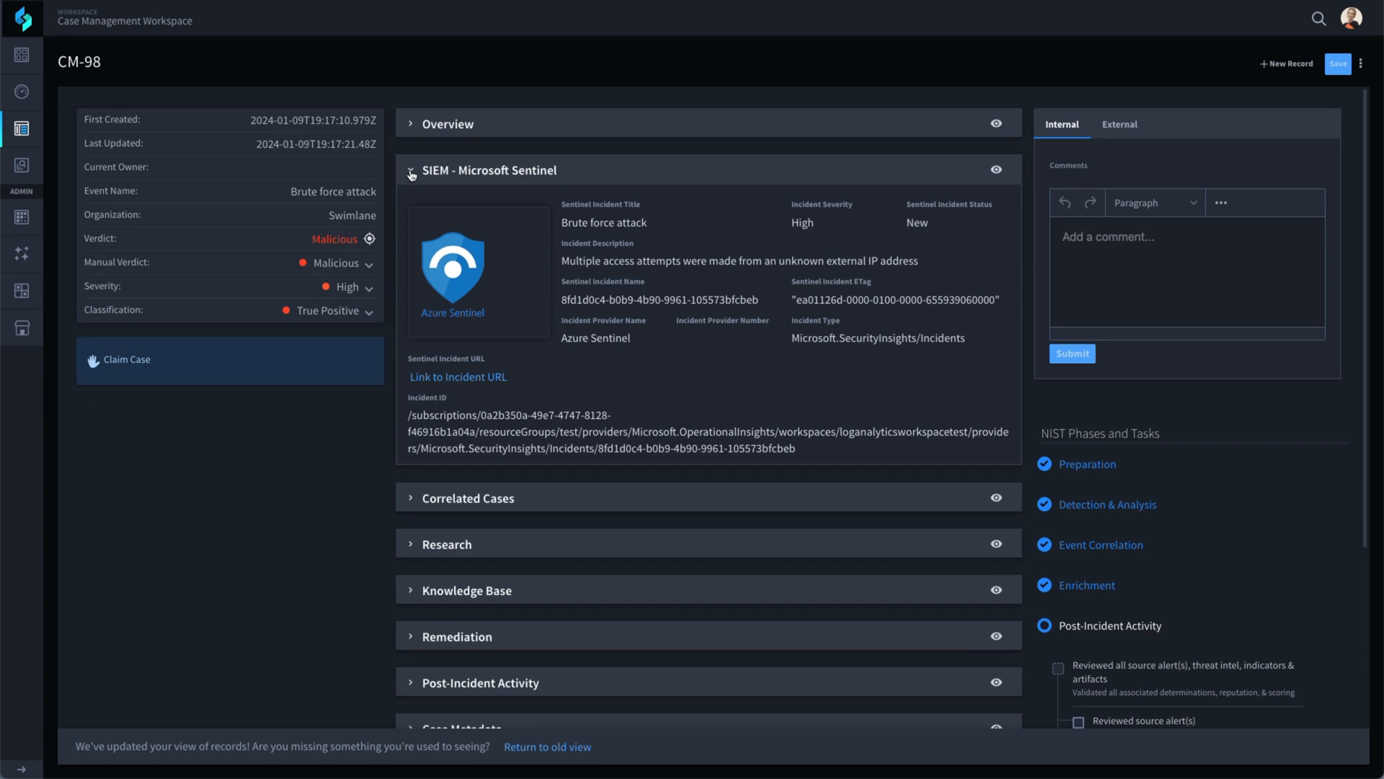
pyautogui.click(411, 170)
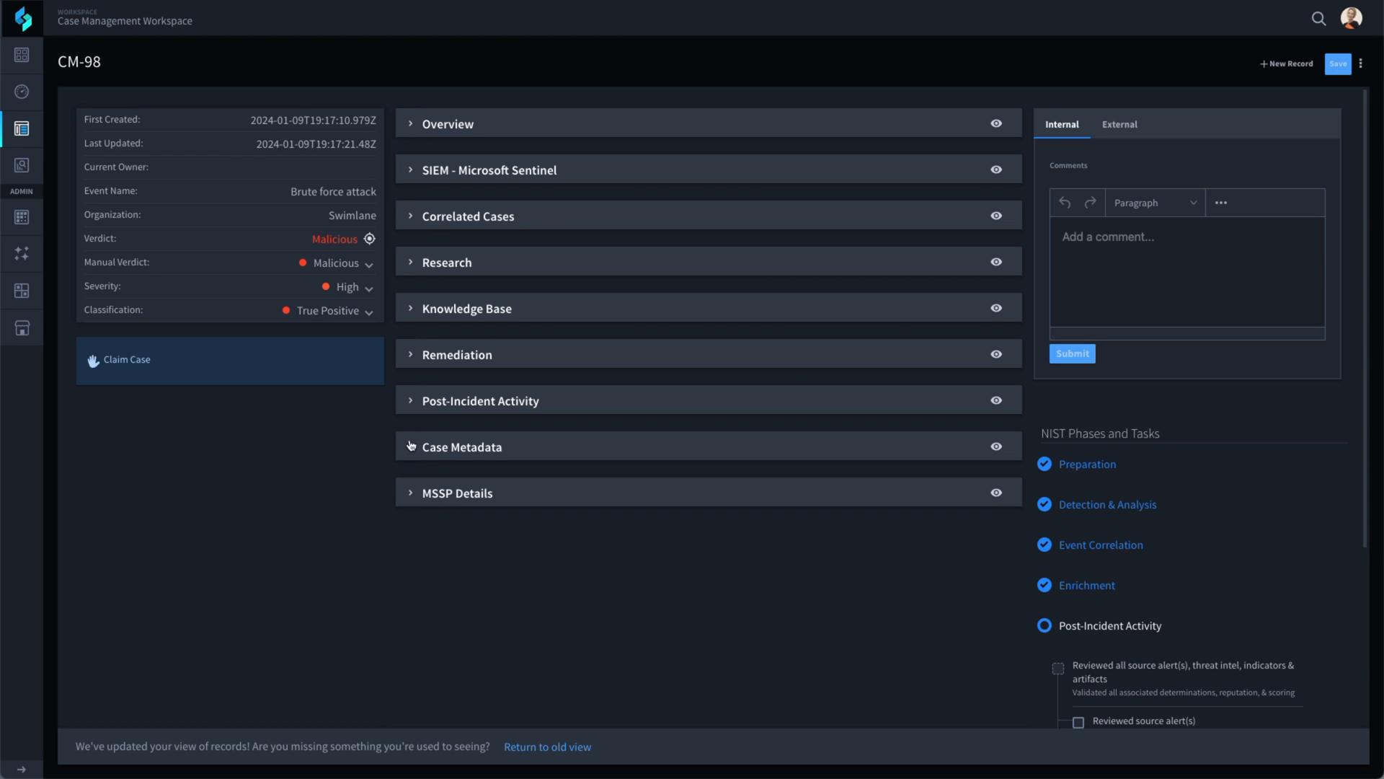
pyautogui.click(490, 170)
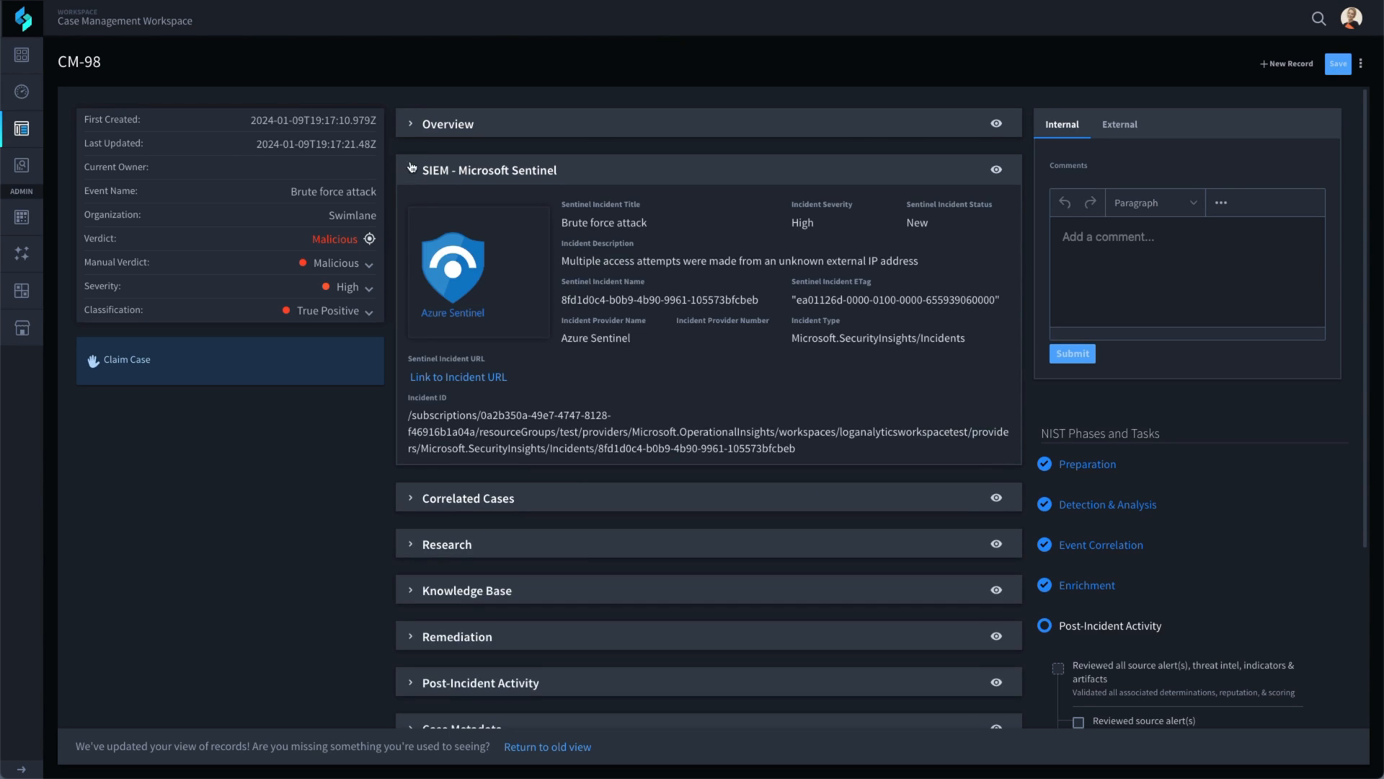
pyautogui.click(411, 124)
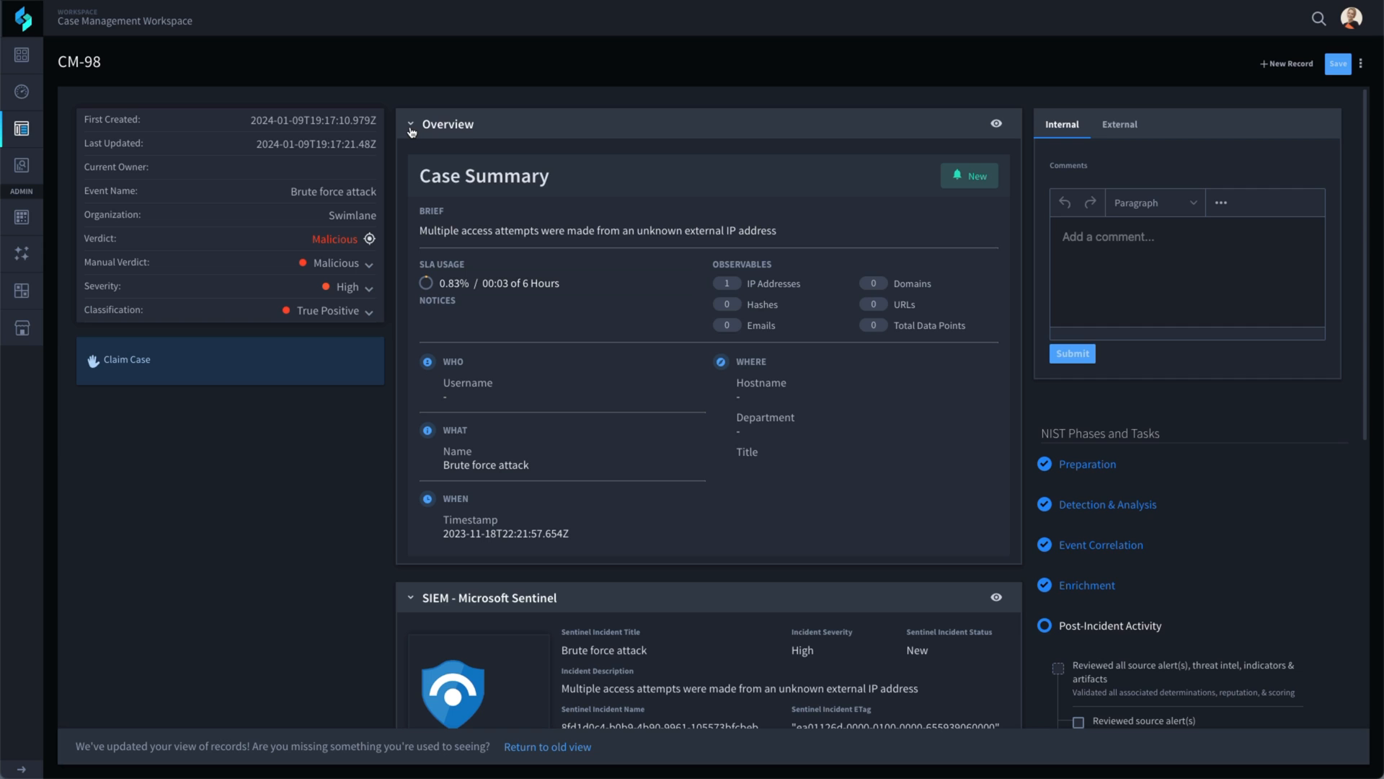
# Step: Tick the Reviewed source alert(s) task under NIST Phases and Tasks for case CM-98
pyautogui.scroll(-3)
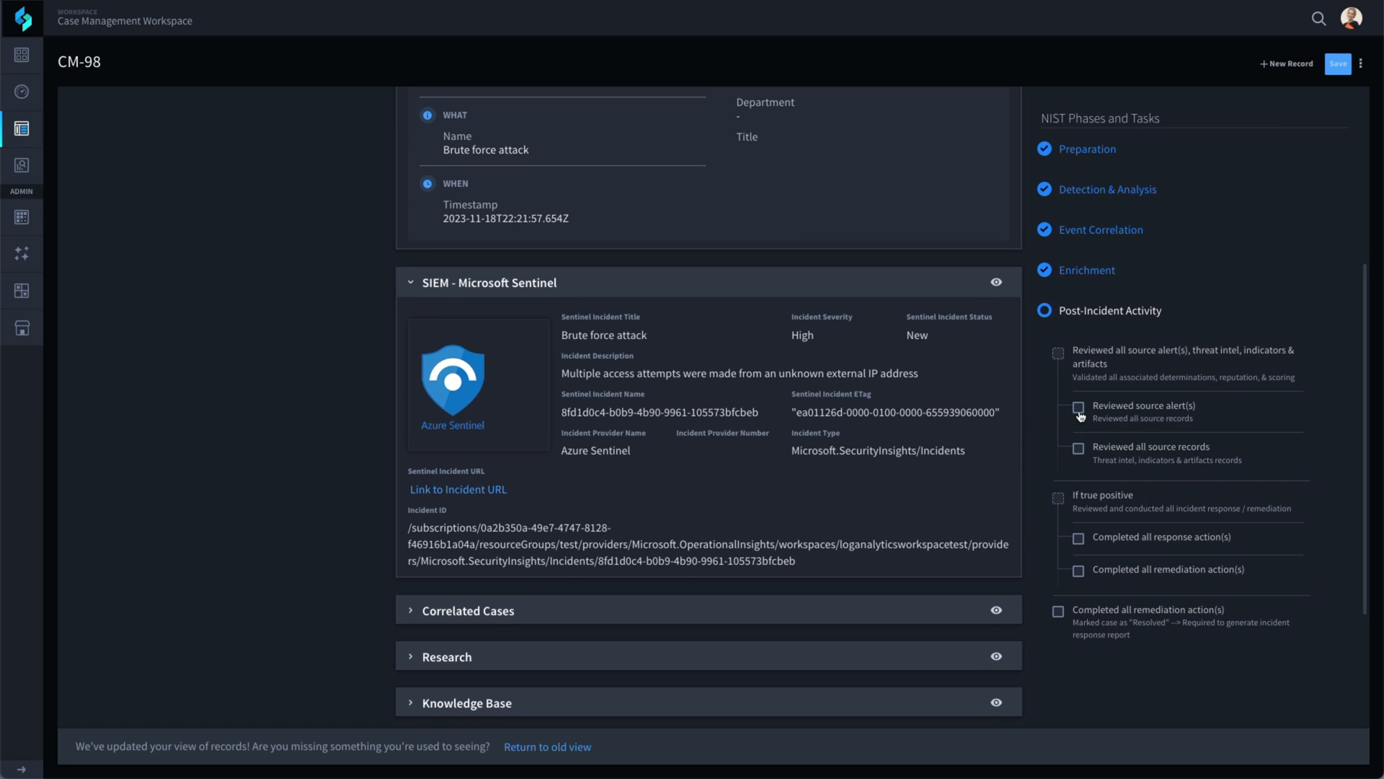
pyautogui.click(1078, 408)
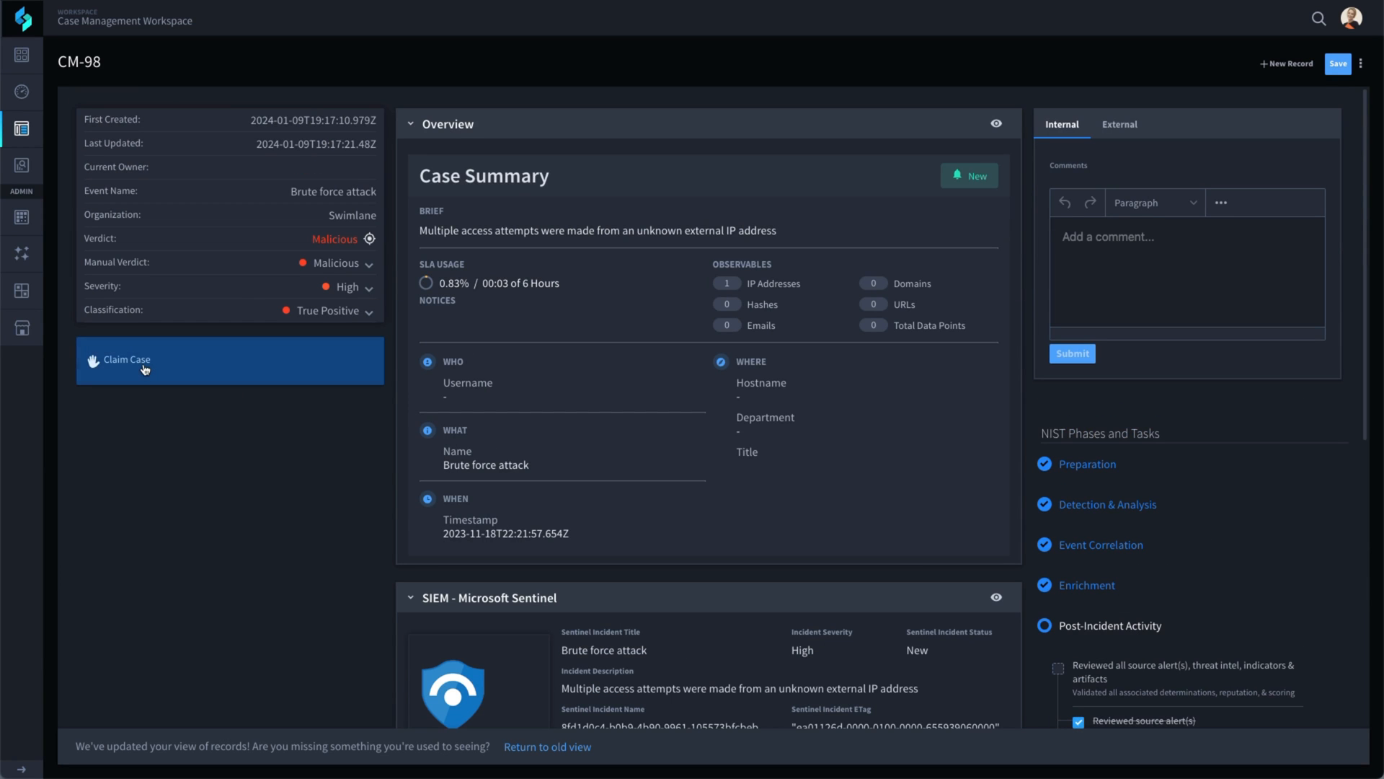
# Step: Claim case CM-98 and check its Correlated Cases section, which shows none
pyautogui.click(141, 361)
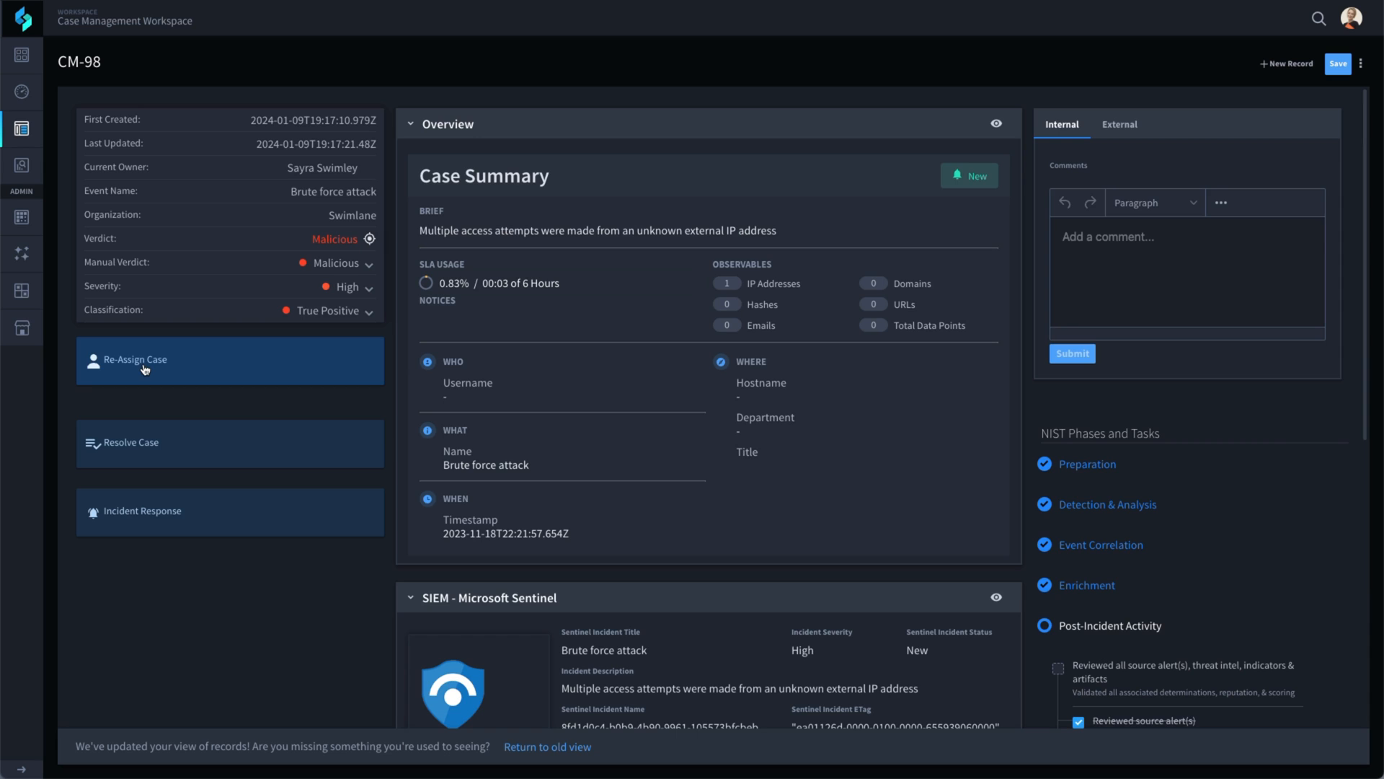
pyautogui.scroll(-3)
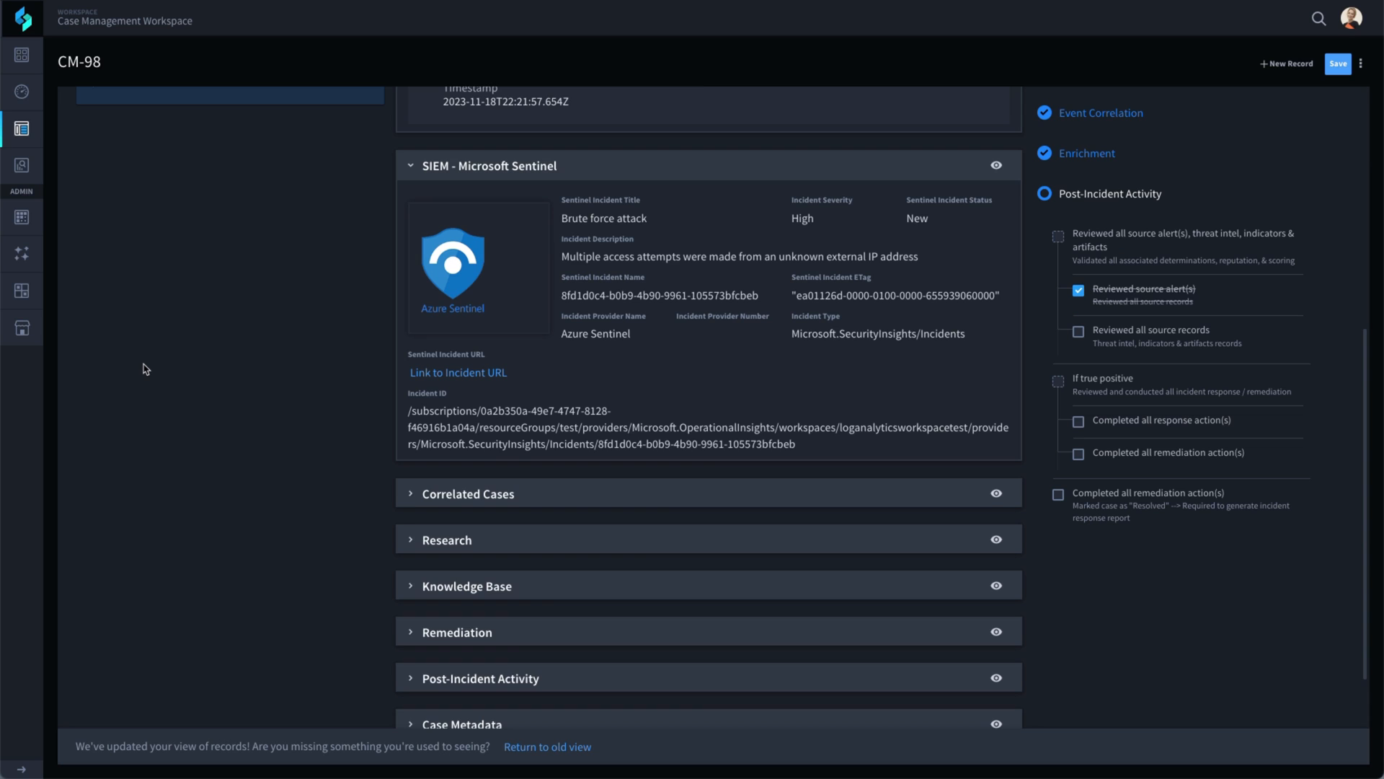
pyautogui.moveTo(408, 501)
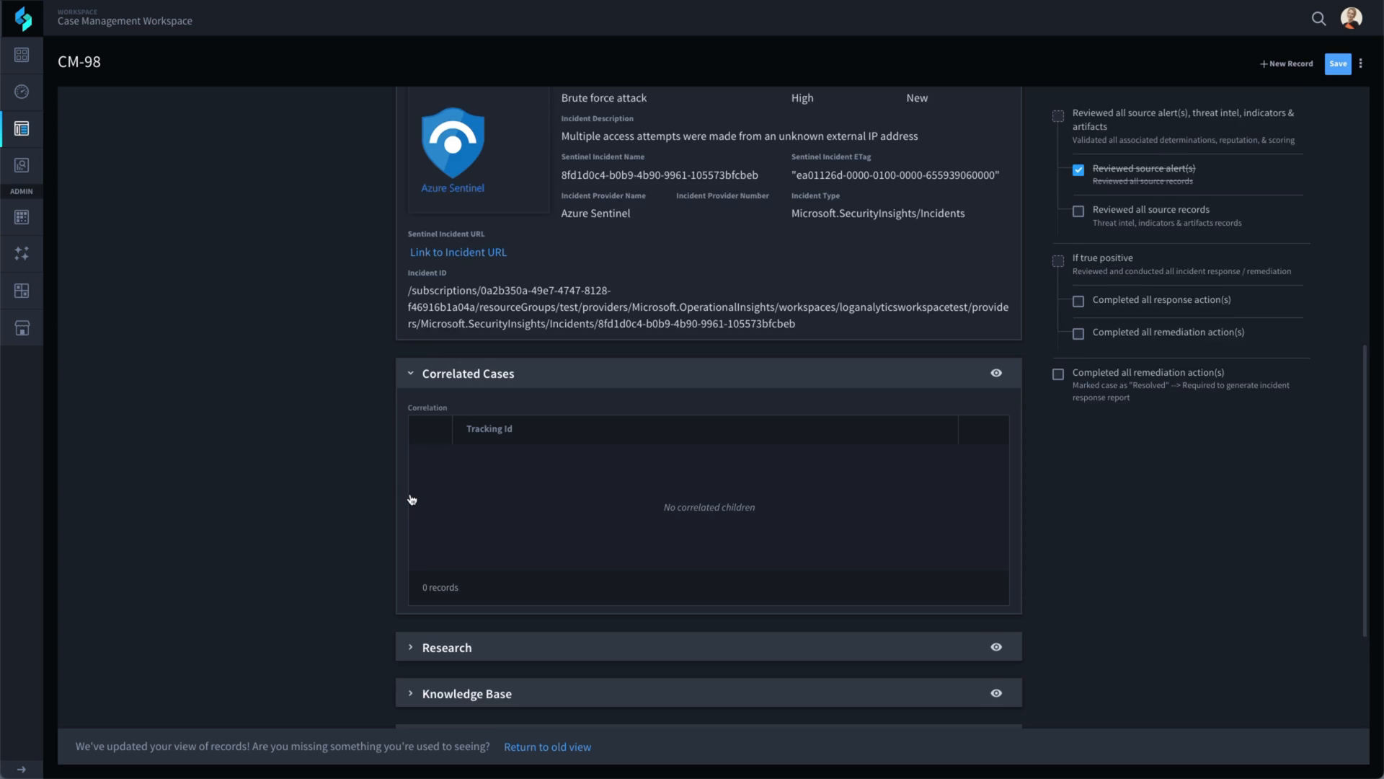
# Step: Expand the Research section to show threat intel with a malicious highest verdict
pyautogui.scroll(-3)
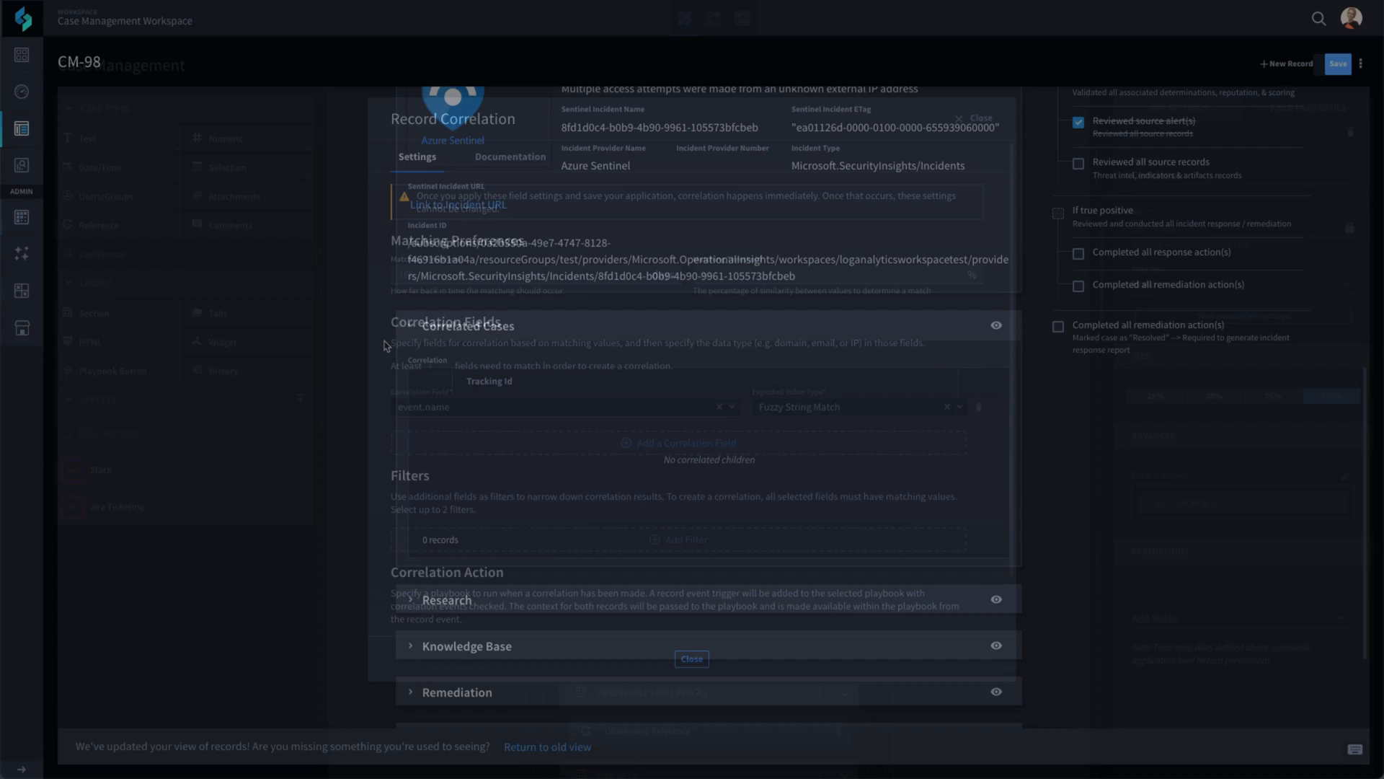
pyautogui.click(690, 659)
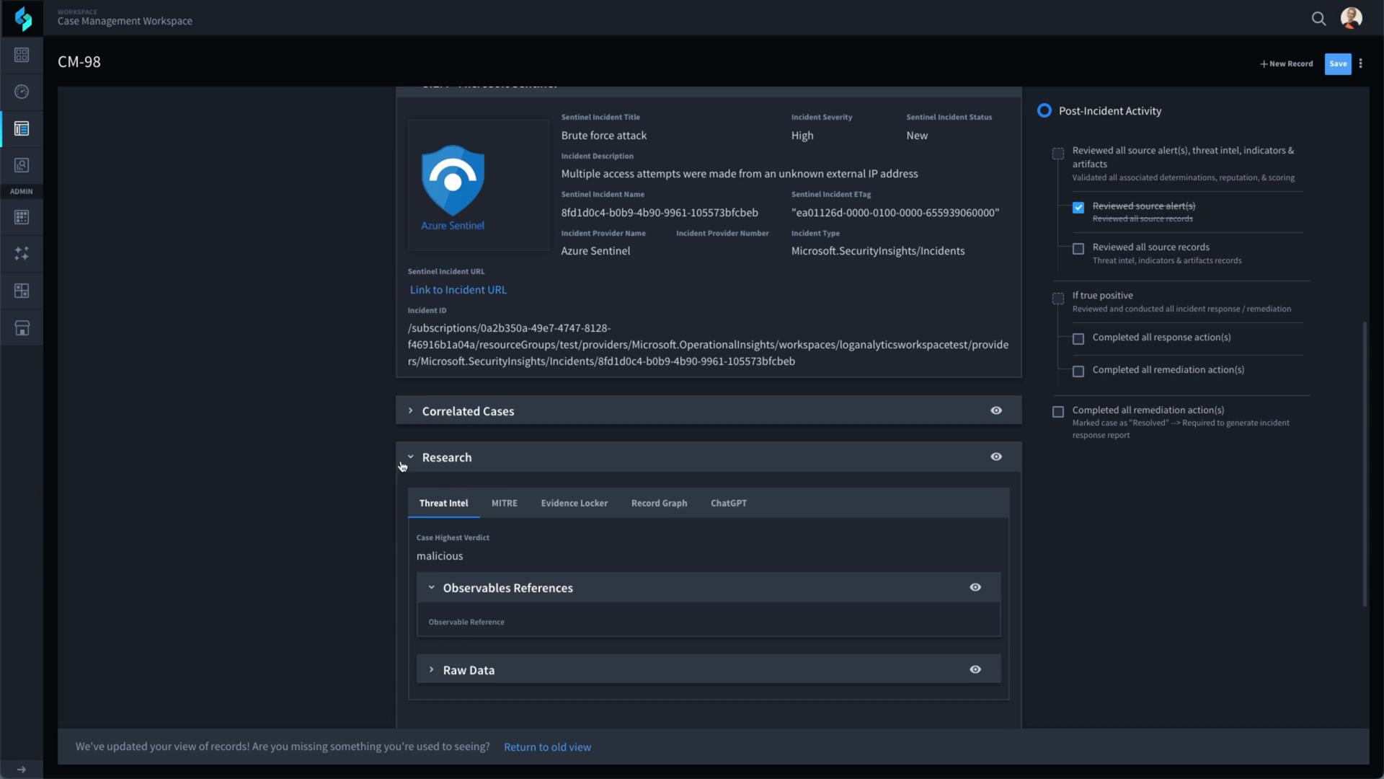
# Step: Open threat intel record TIIA-105 for the malicious IP 109.70.100.6
pyautogui.scroll(-3)
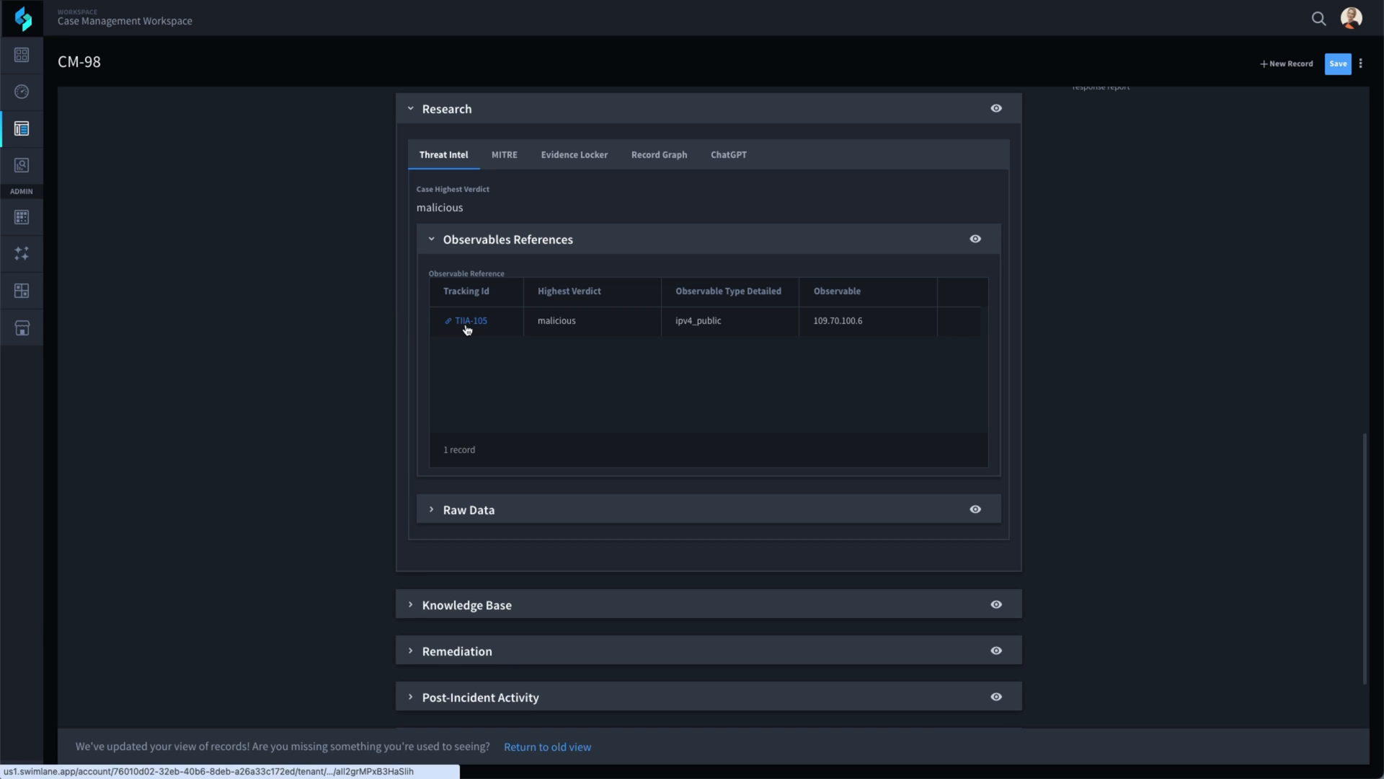
pyautogui.click(469, 320)
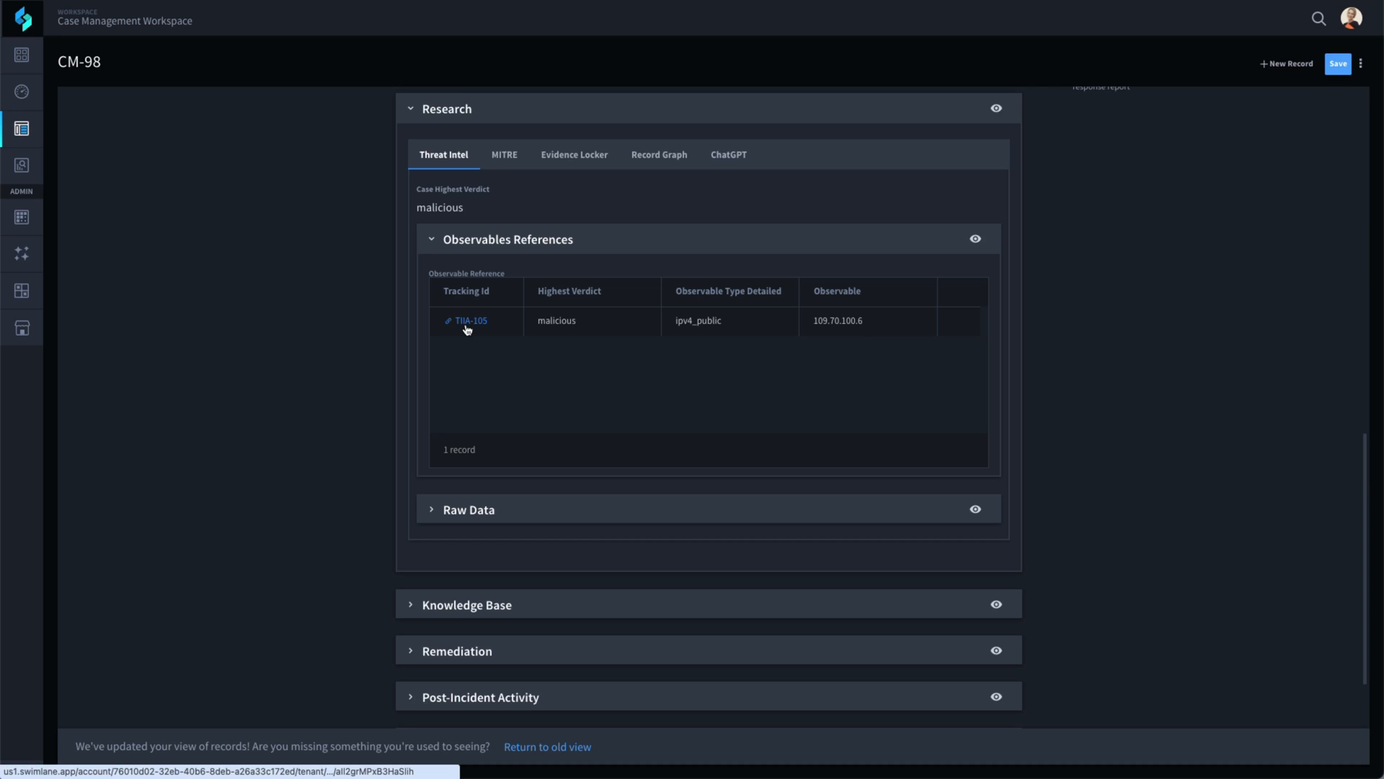
pyautogui.click(470, 321)
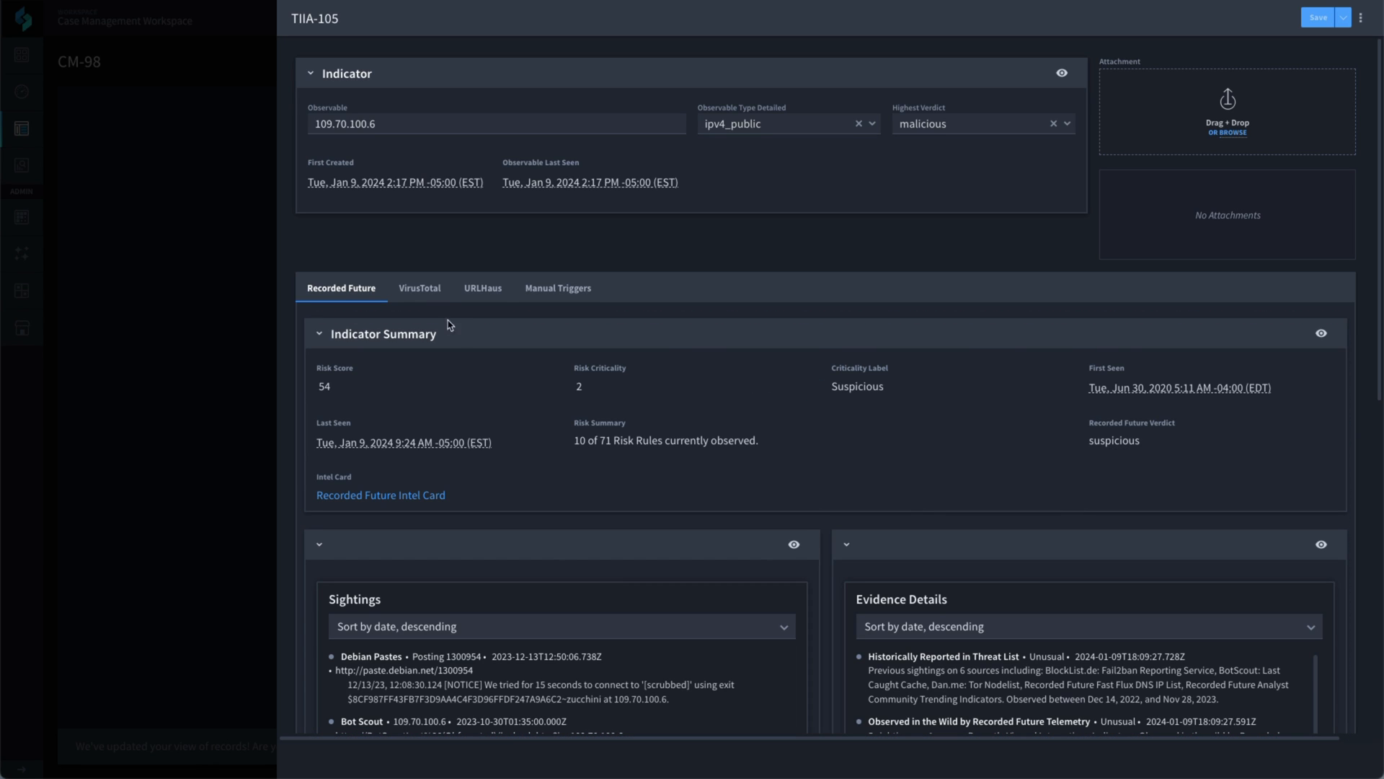
# Step: Review the indicator's VirusTotal analysis, then return to case CM-98 with Knowledge Base expanded
pyautogui.click(420, 288)
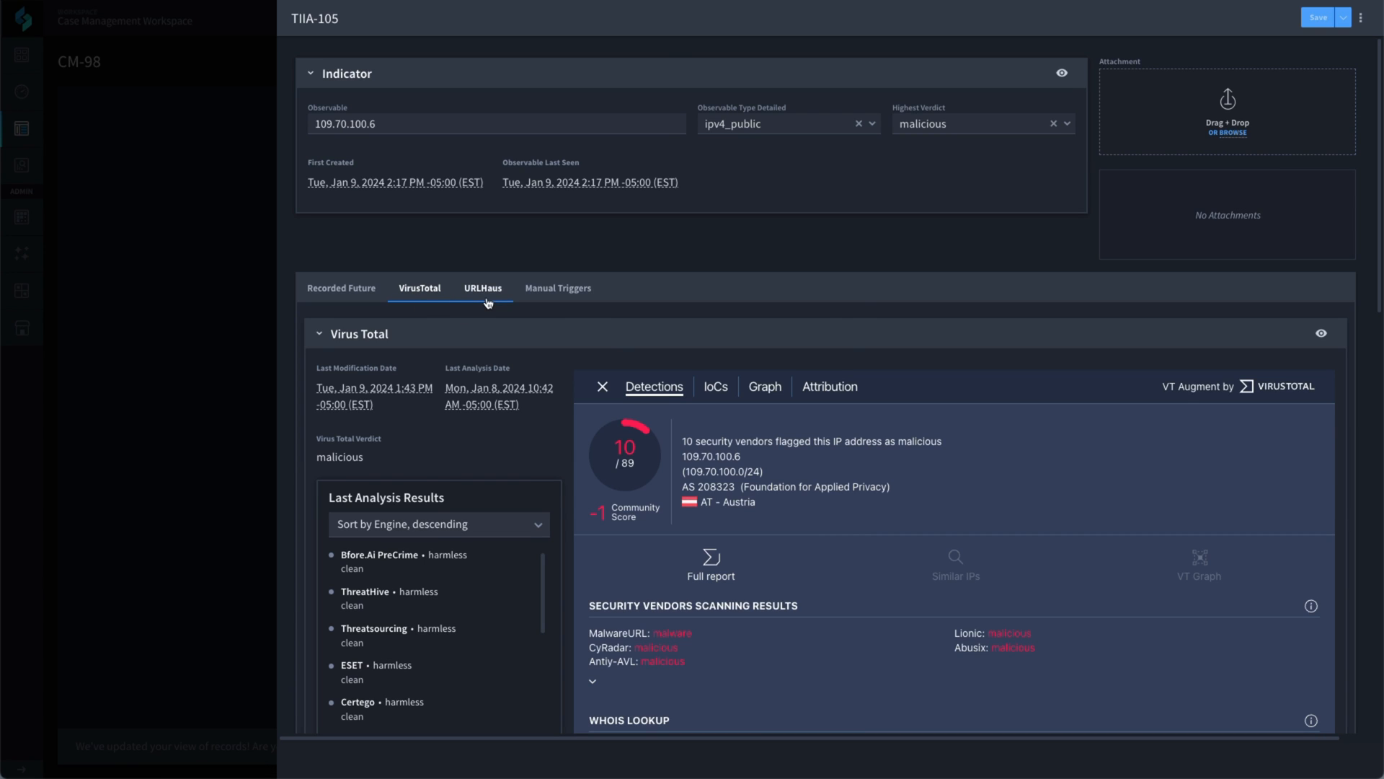
pyautogui.click(483, 289)
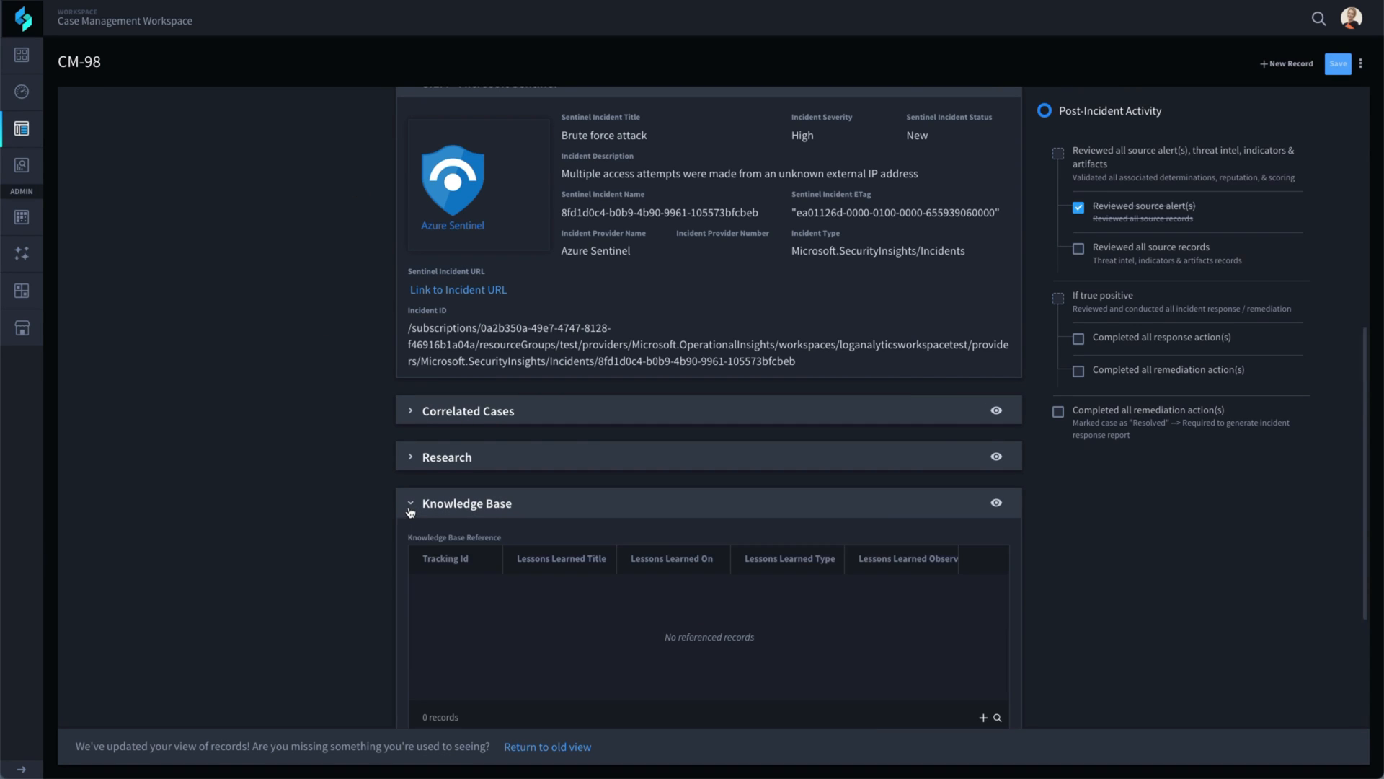
# Step: Look up knowledge base records matching 'KB' and link KB-10, NewVPC, to the case
pyautogui.scroll(-3)
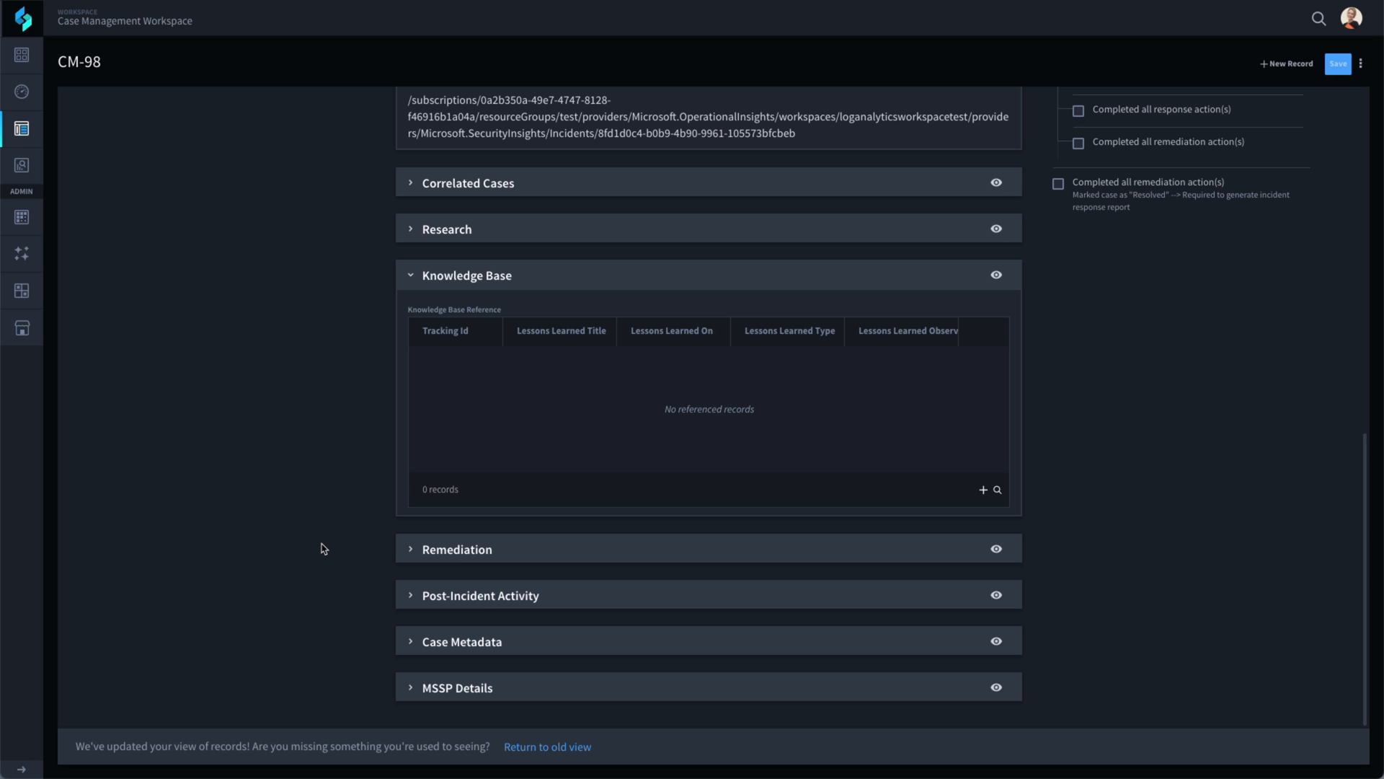
pyautogui.moveTo(982, 490)
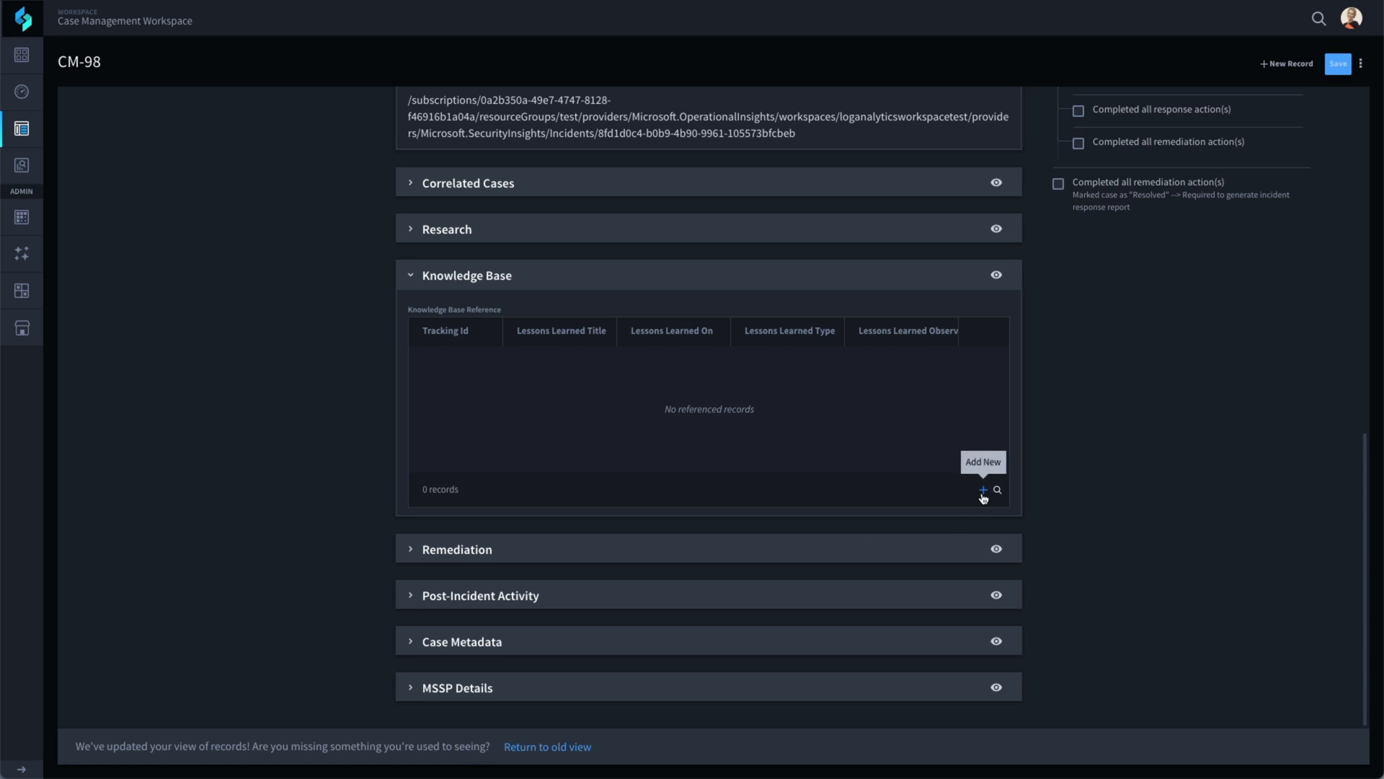
pyautogui.click(981, 490)
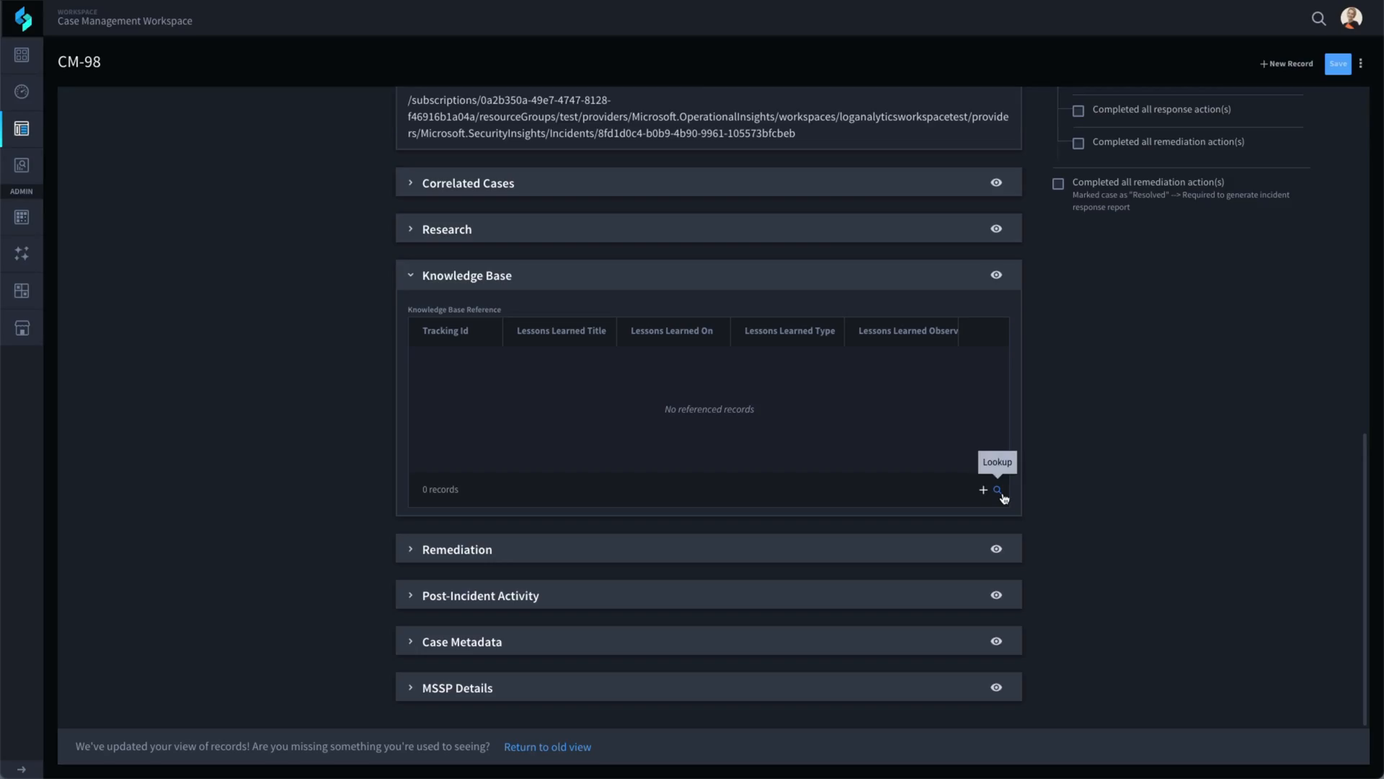
pyautogui.click(998, 490)
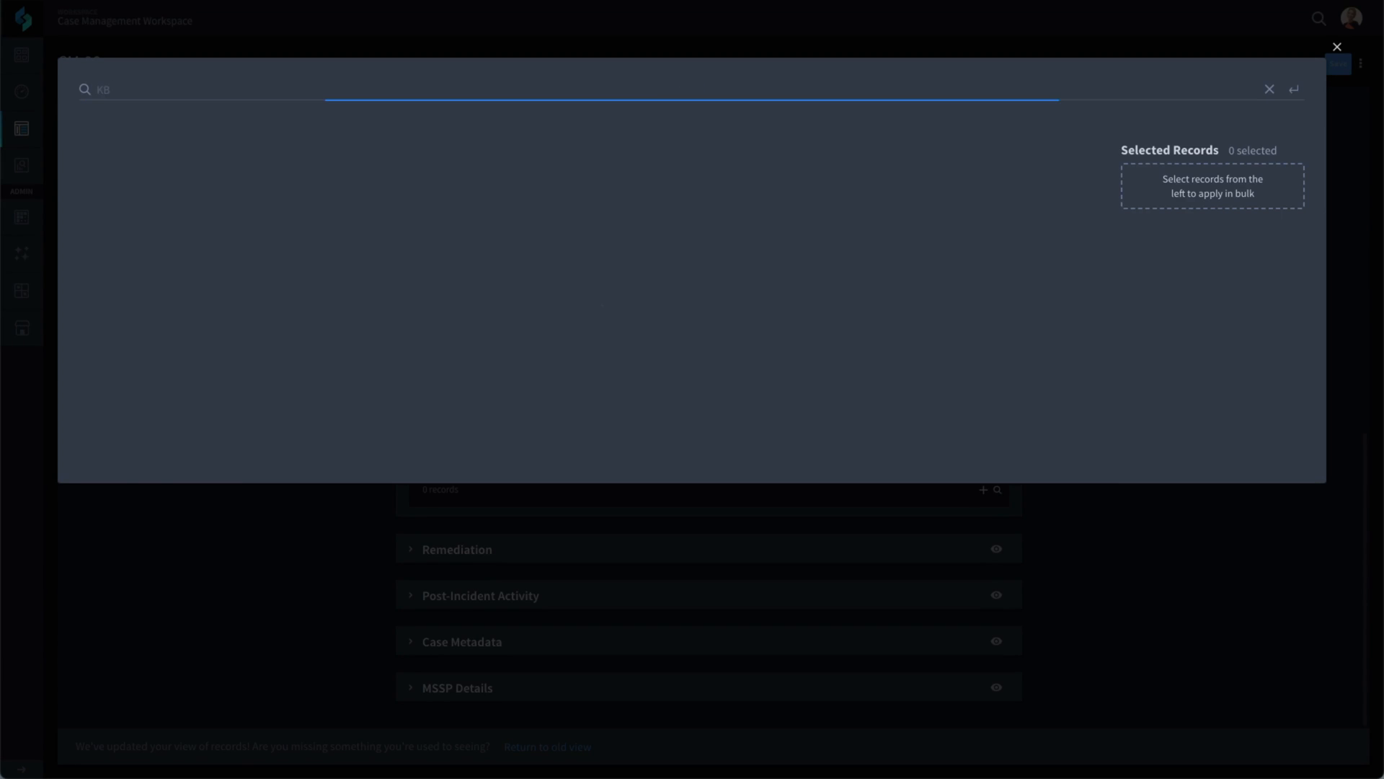
pyautogui.write('KB')
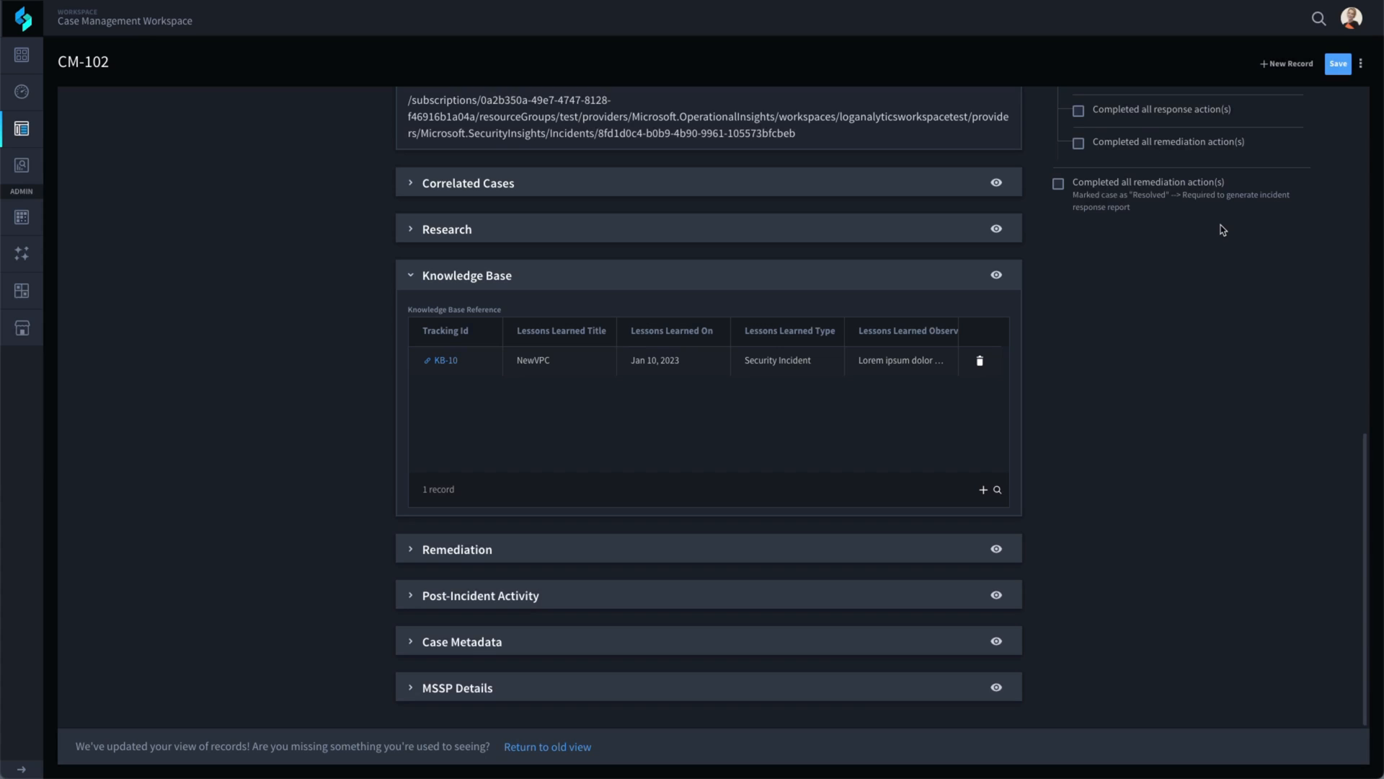
pyautogui.moveTo(408, 286)
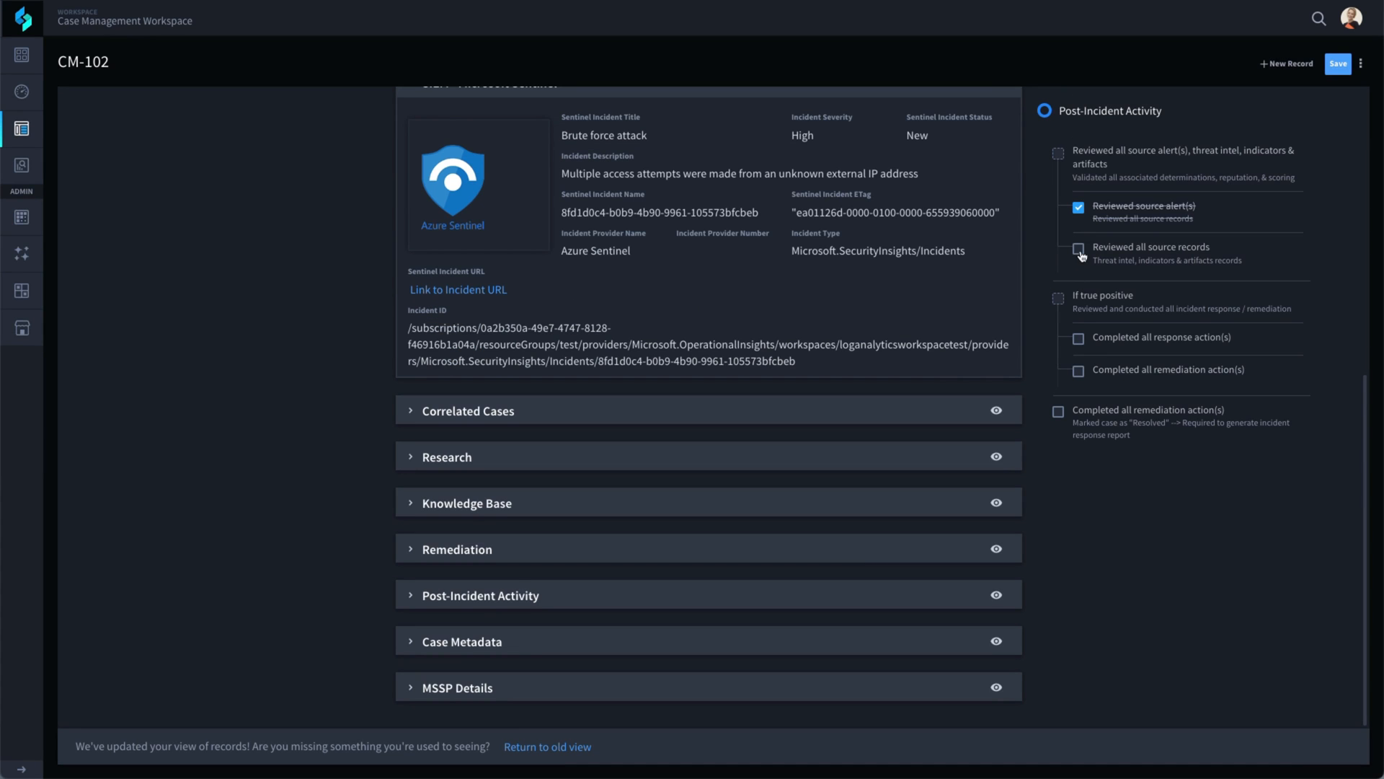
# Step: Mark all source records reviewed, block-list the indicator IP, and create Jira ticket IT-149
pyautogui.click(1078, 250)
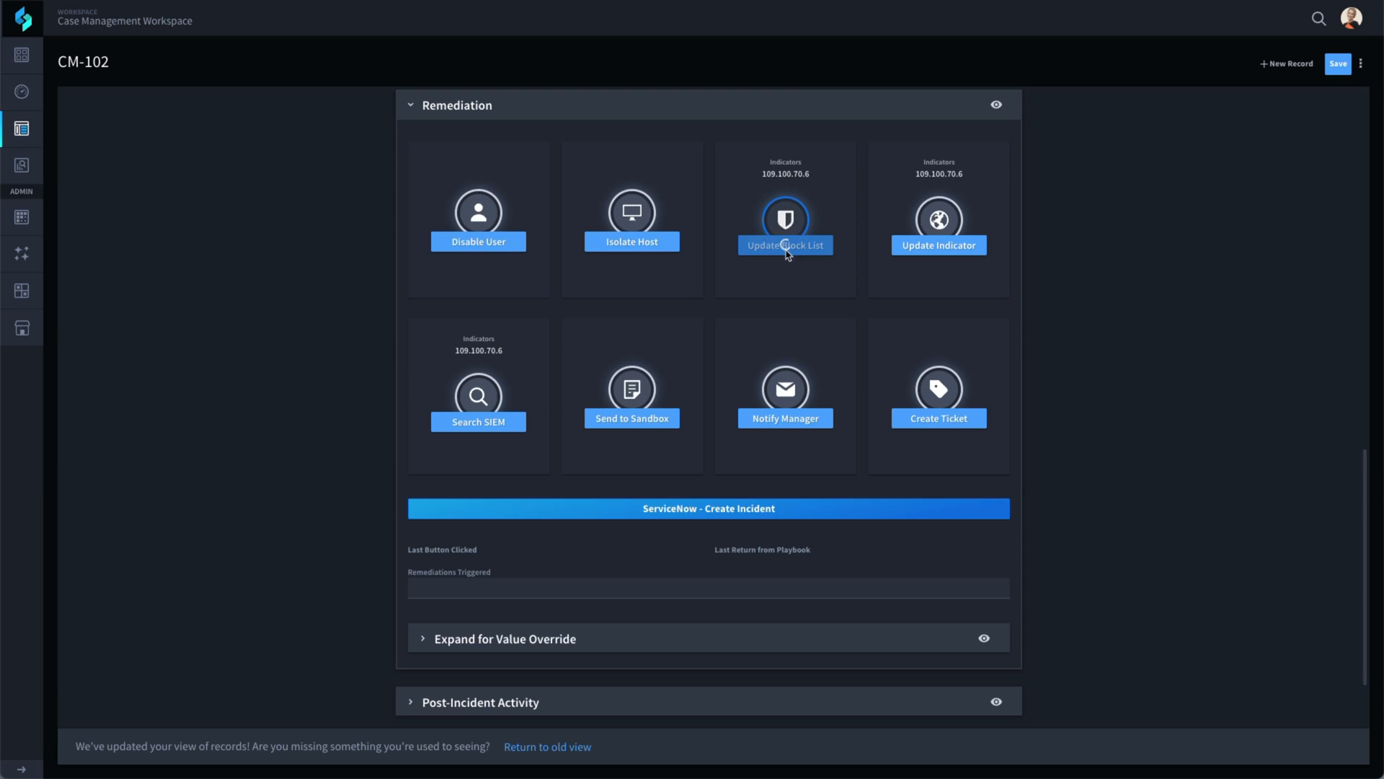
pyautogui.moveTo(787, 269)
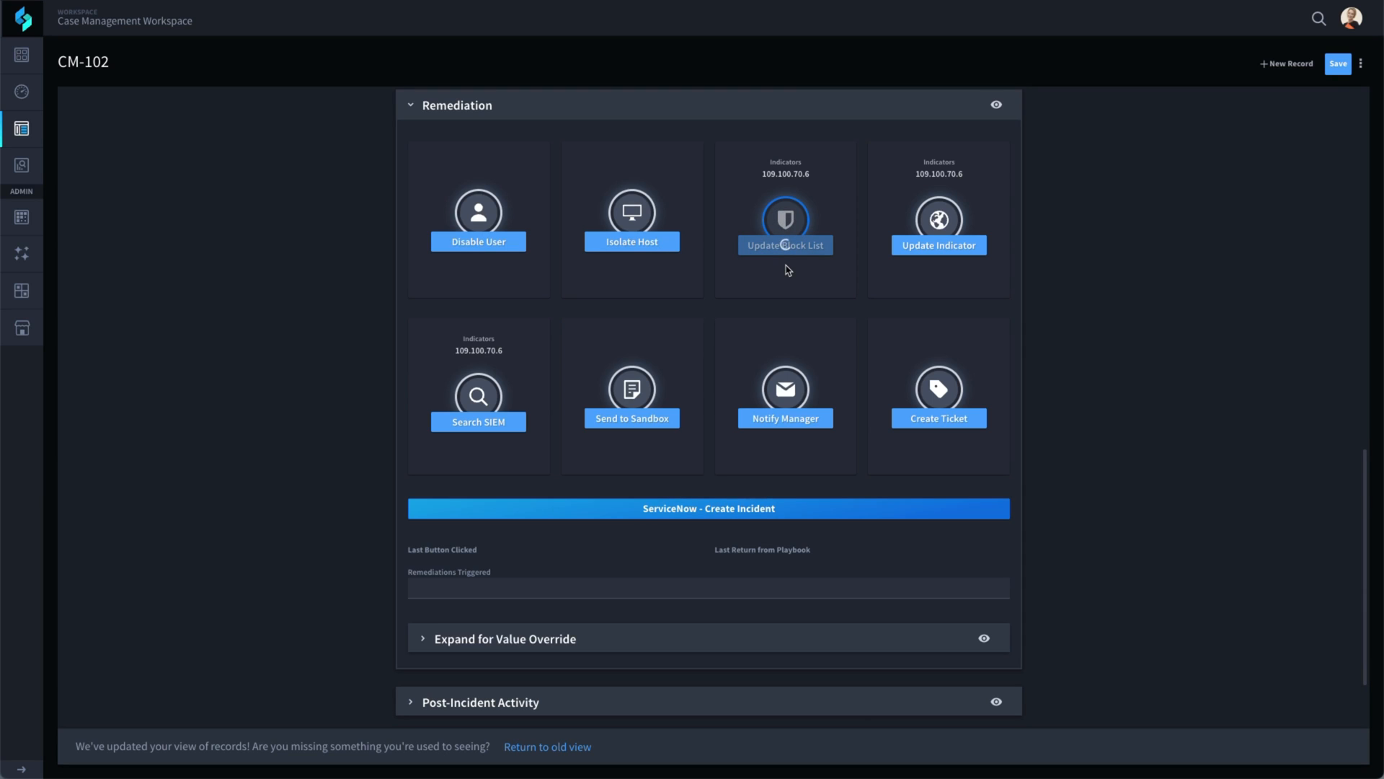
pyautogui.click(785, 219)
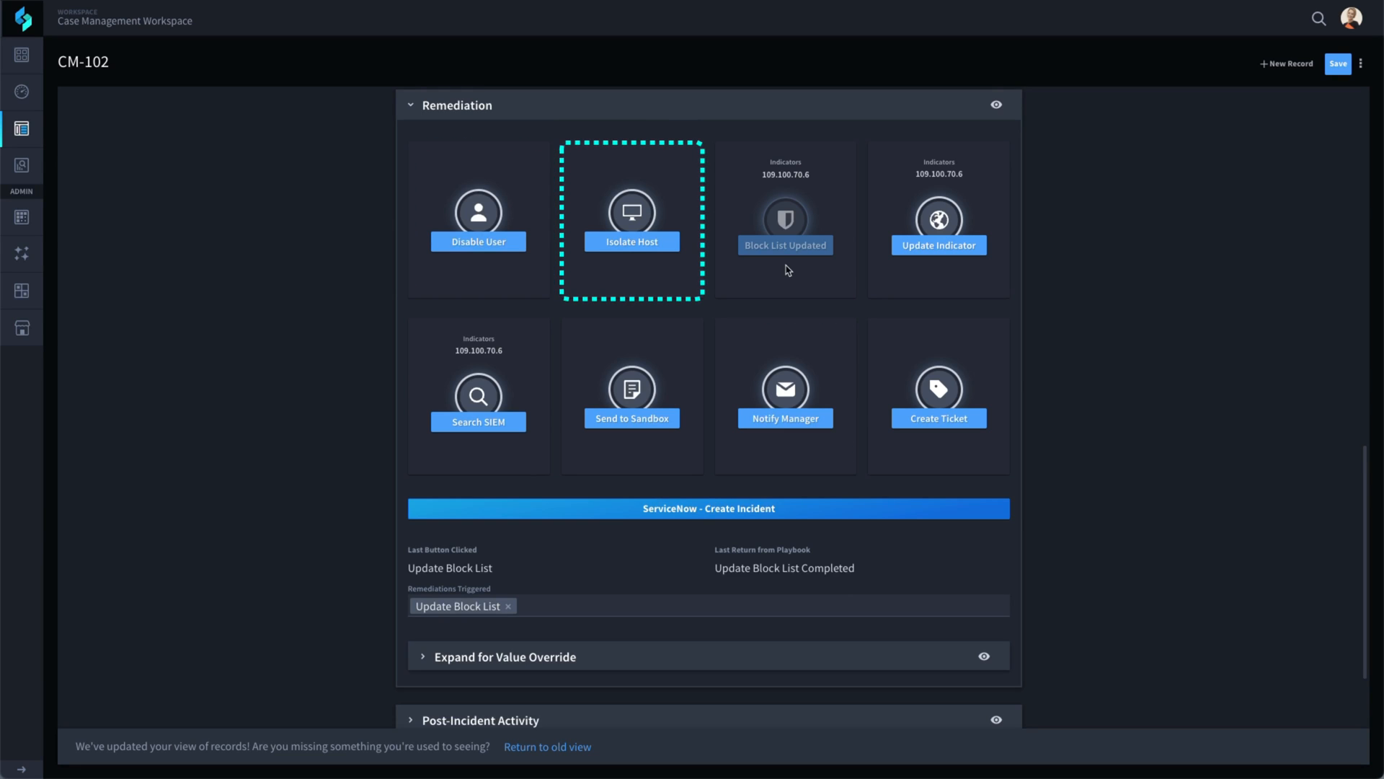
pyautogui.click(939, 395)
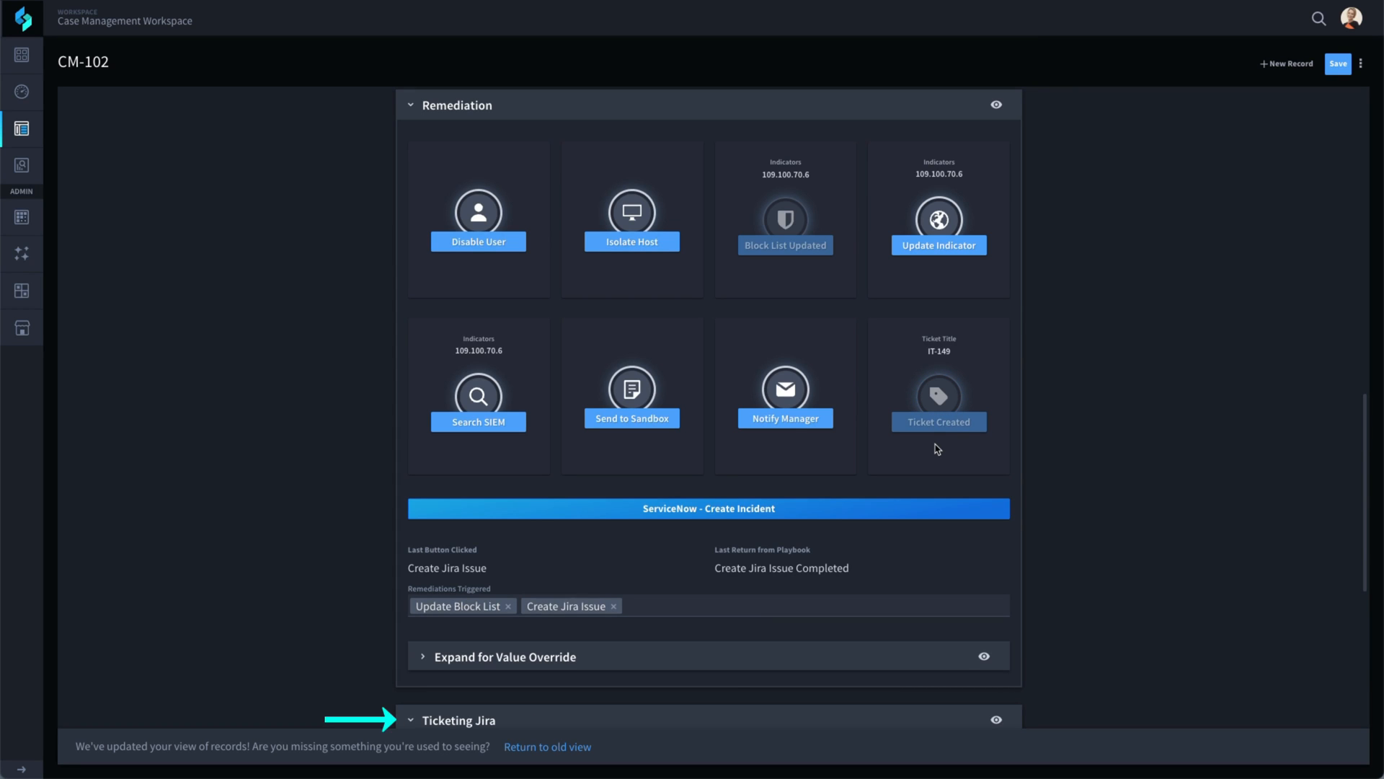
pyautogui.scroll(-3)
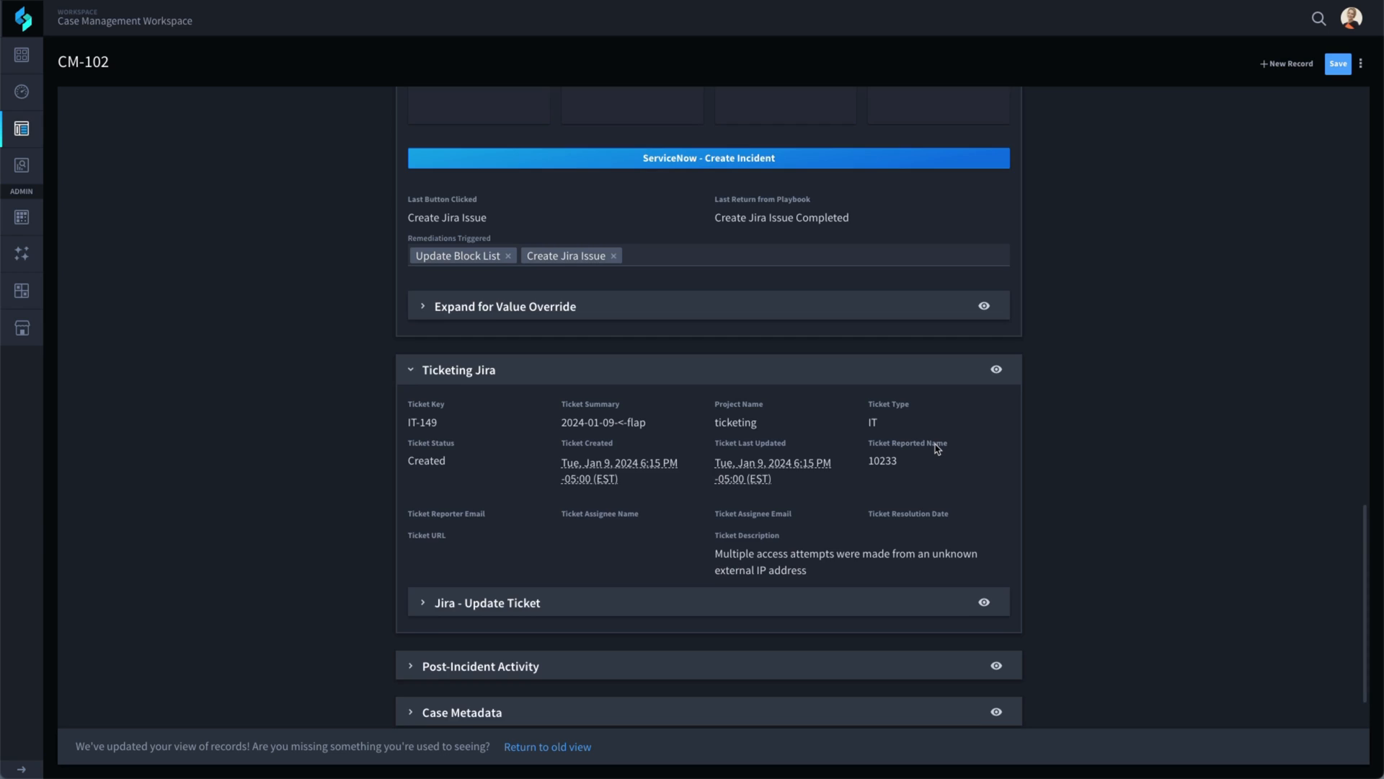
pyautogui.scroll(-3)
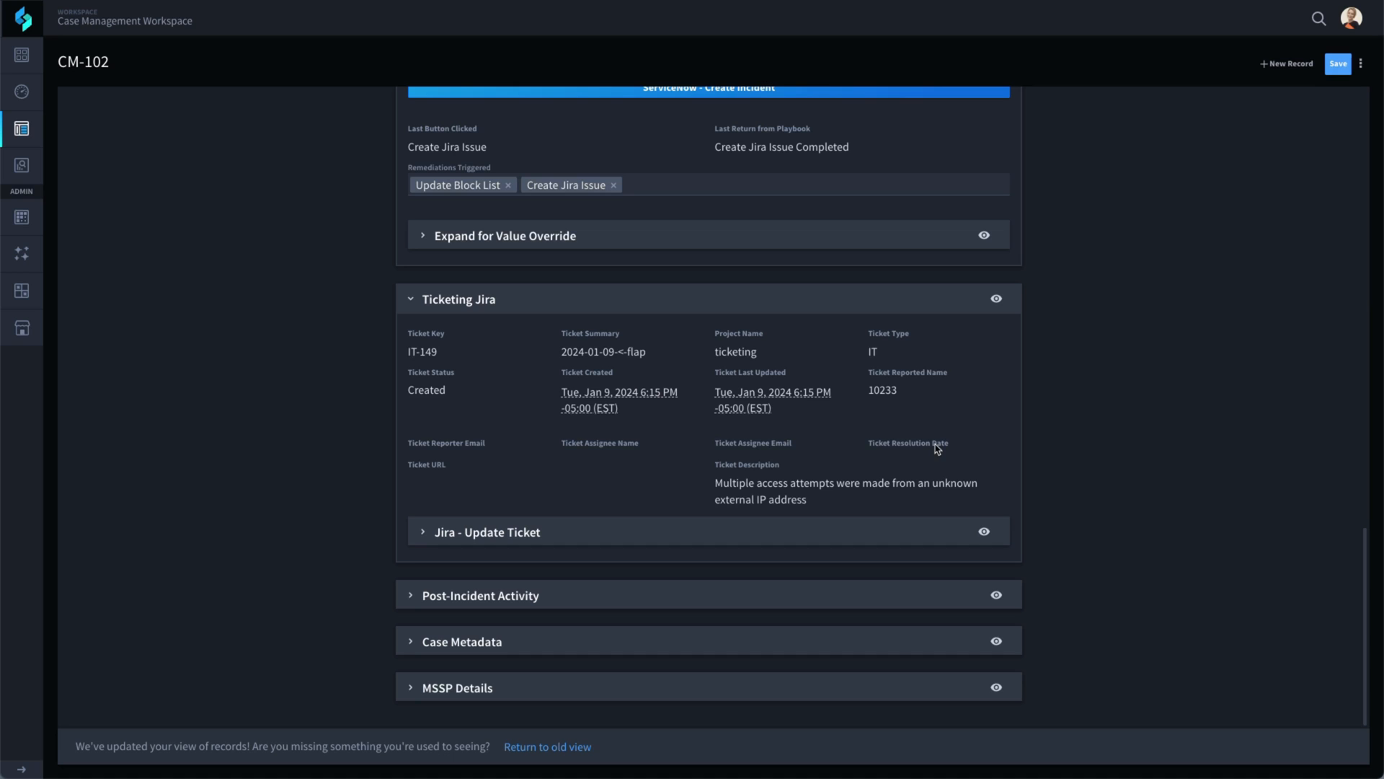
pyautogui.moveTo(462, 337)
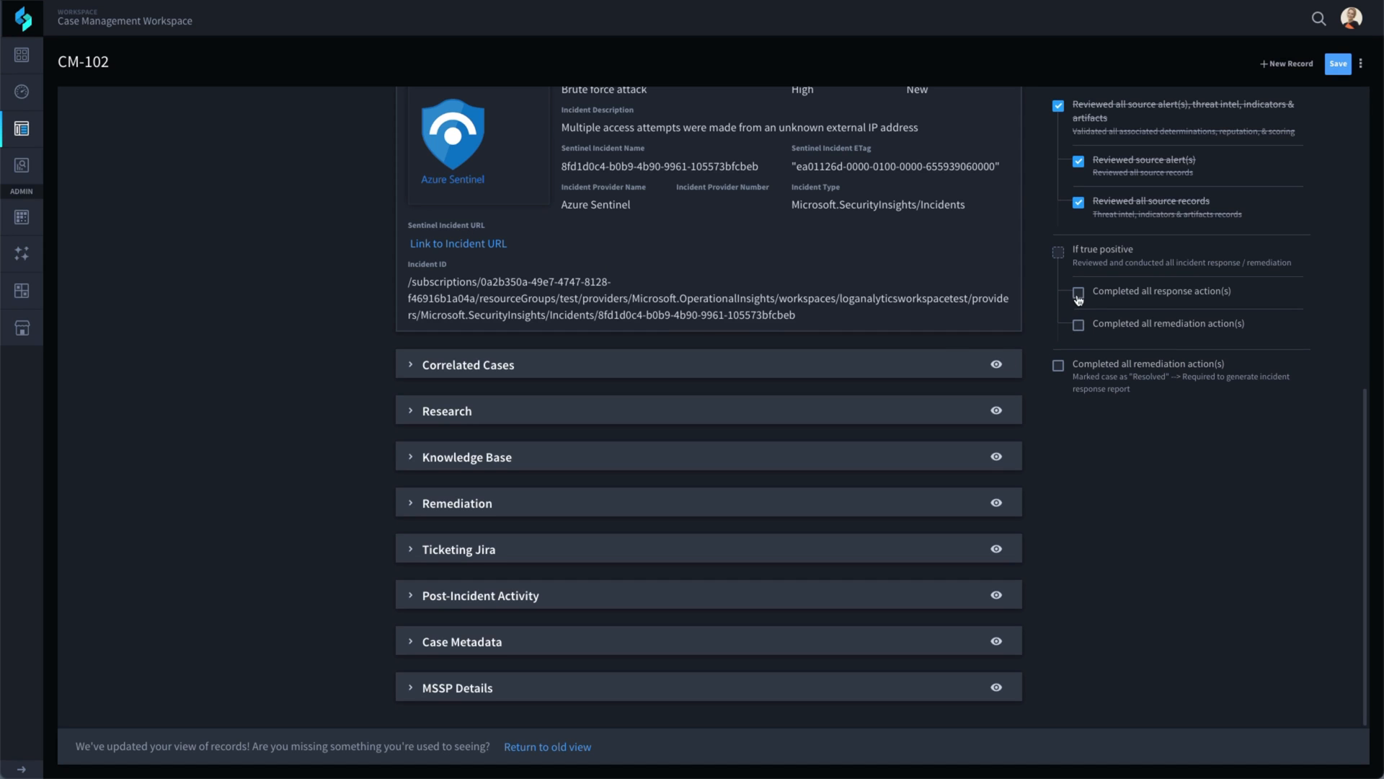
# Step: Mark all response actions completed, resolve case CM-102, and expand Post-Incident Activity
pyautogui.click(1079, 253)
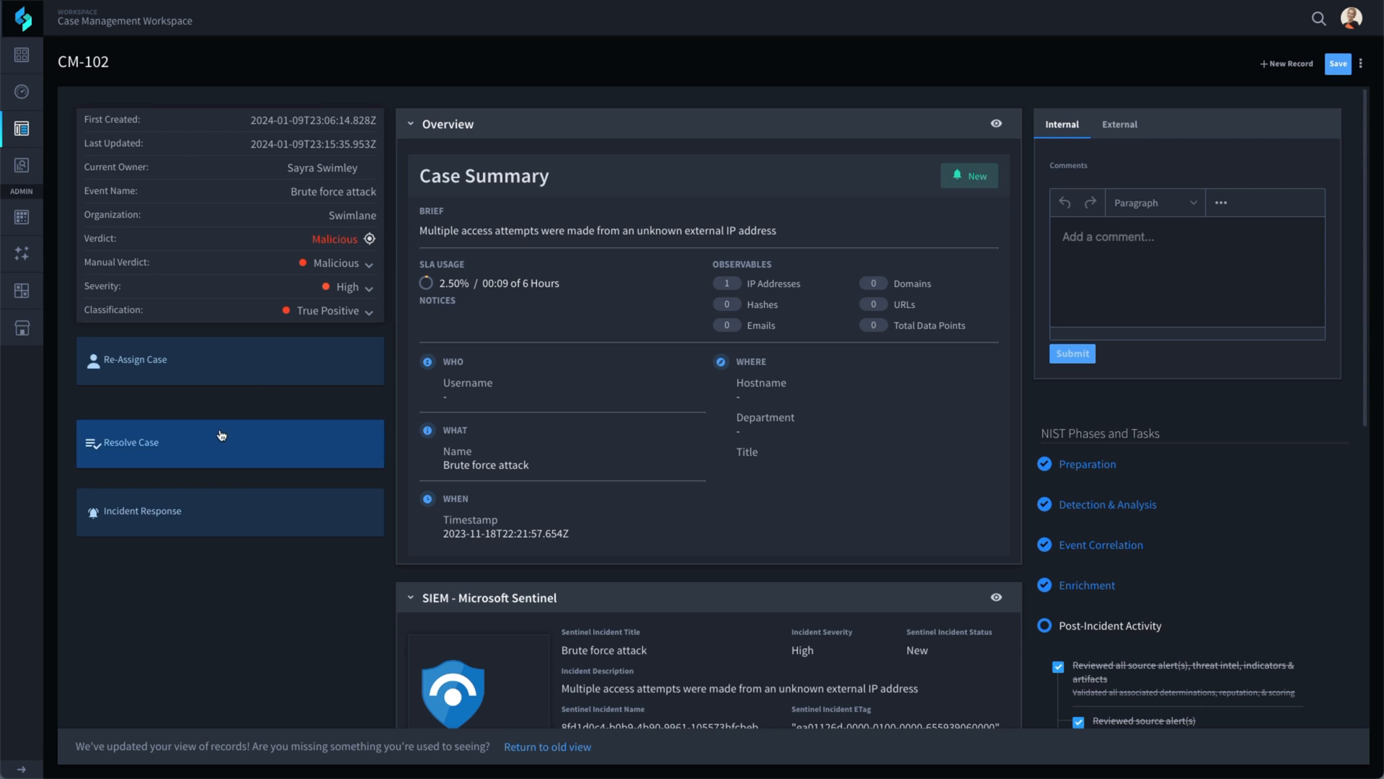
pyautogui.click(229, 443)
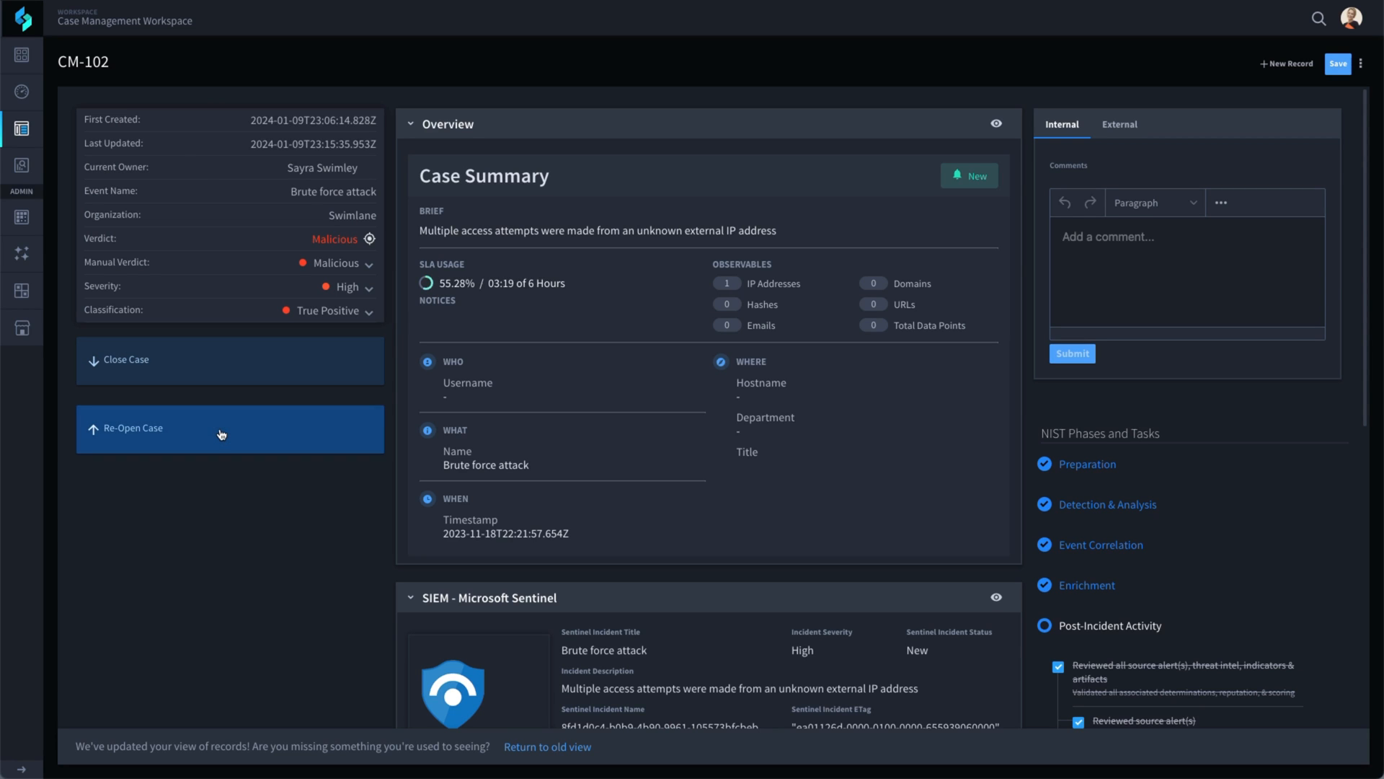
pyautogui.scroll(-3)
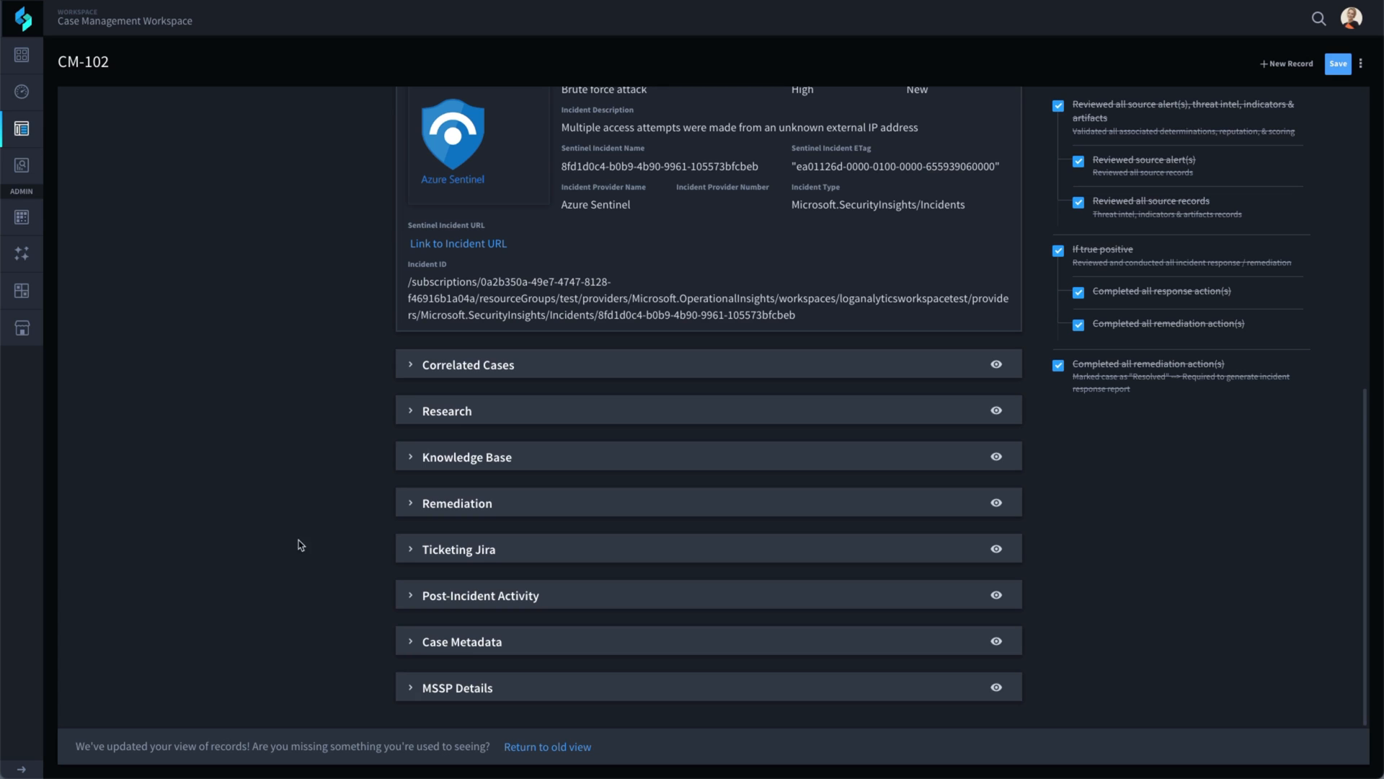
pyautogui.click(481, 594)
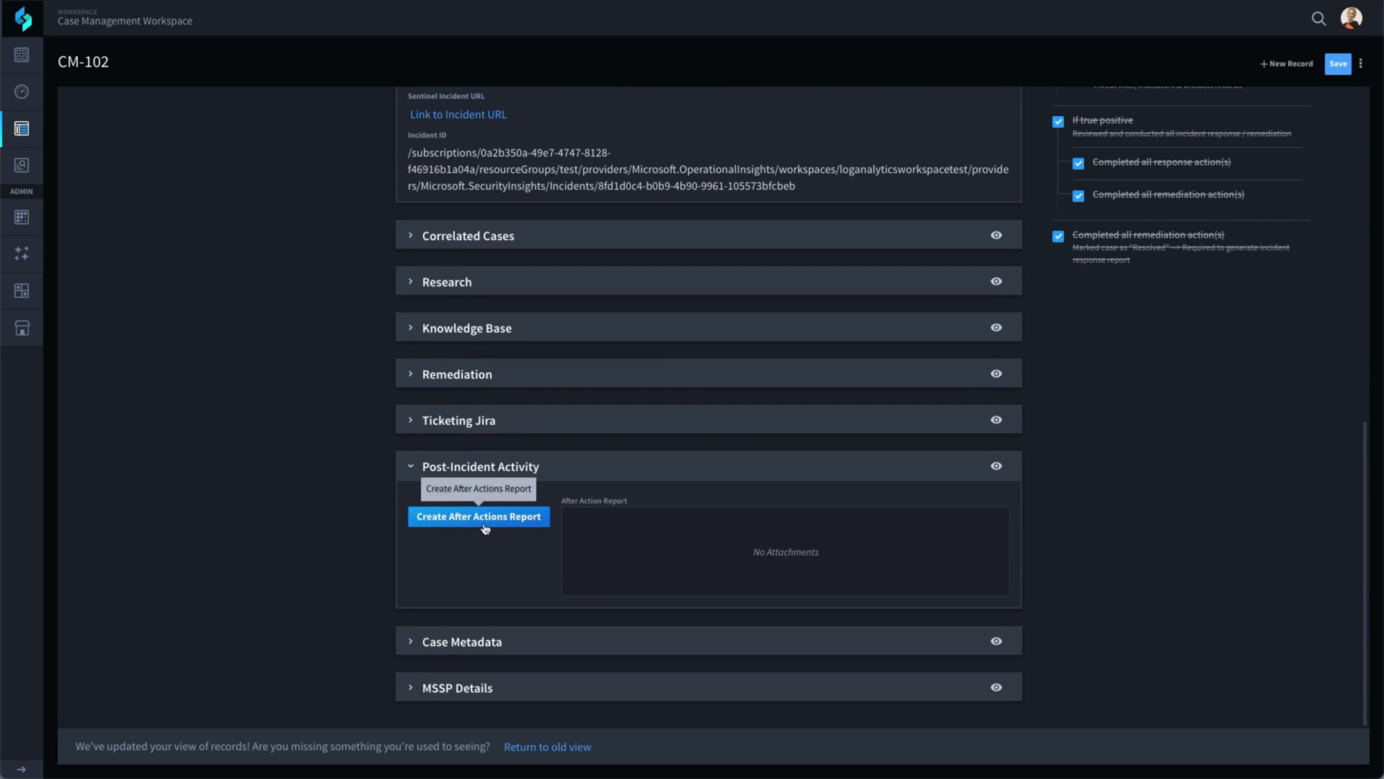
# Step: Generate the CM-102 After Actions Report, saving the record, and preview the three-page .docx
pyautogui.click(478, 516)
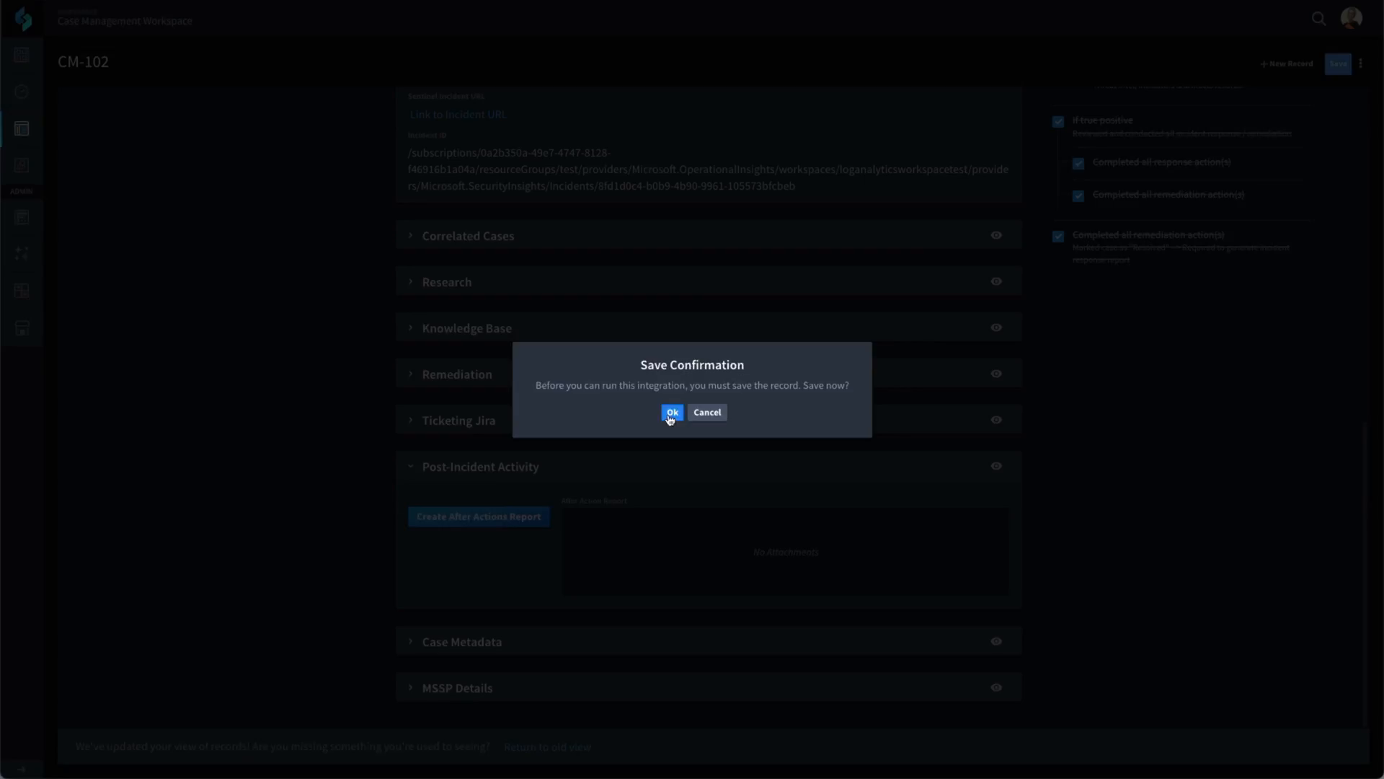
pyautogui.click(672, 413)
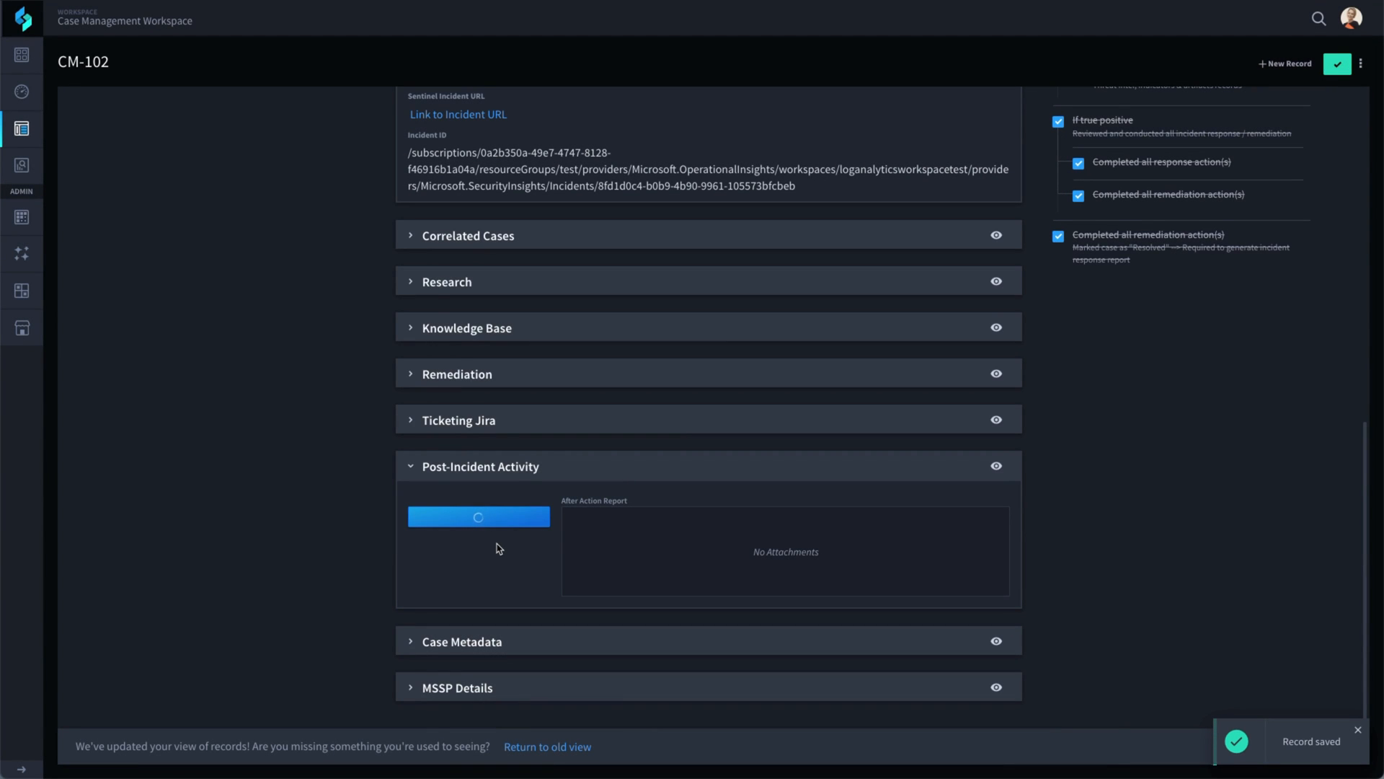
pyautogui.click(478, 516)
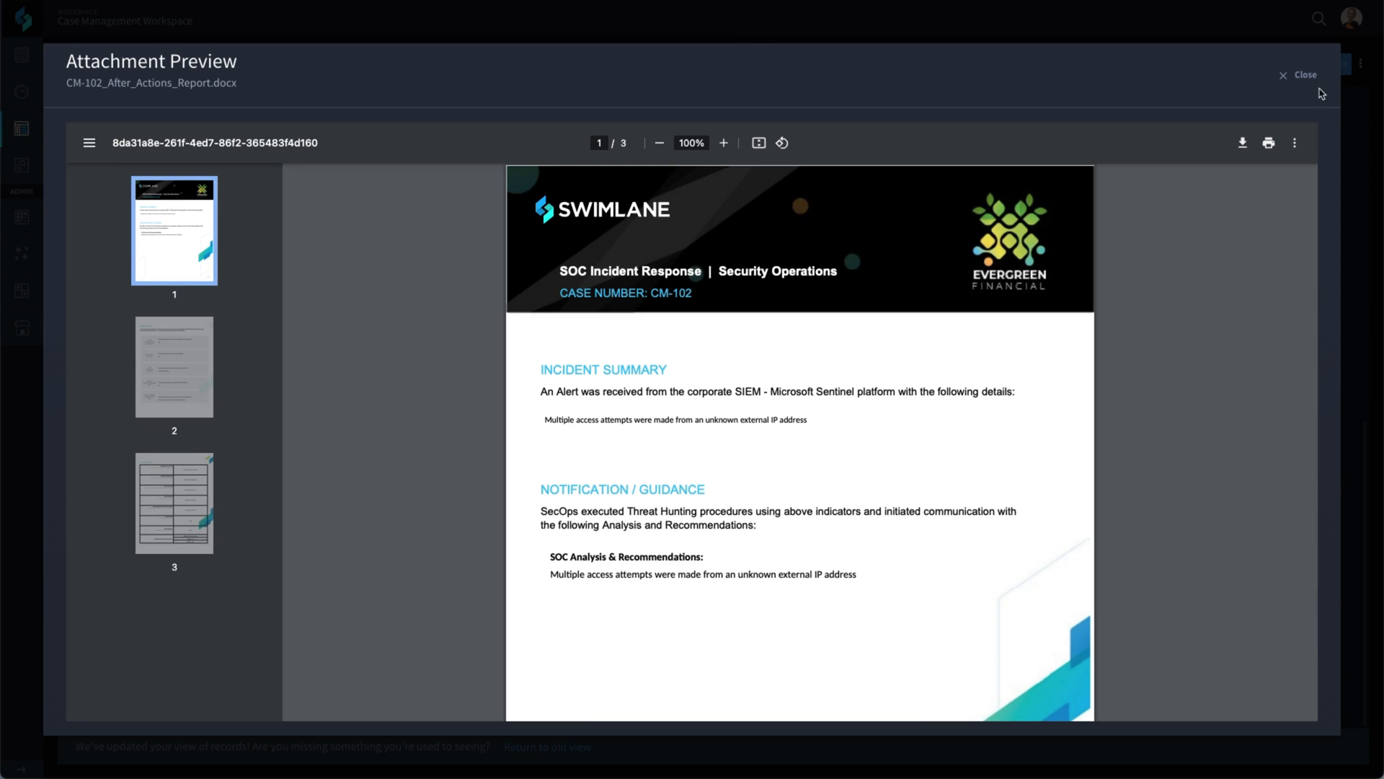
pyautogui.click(1299, 75)
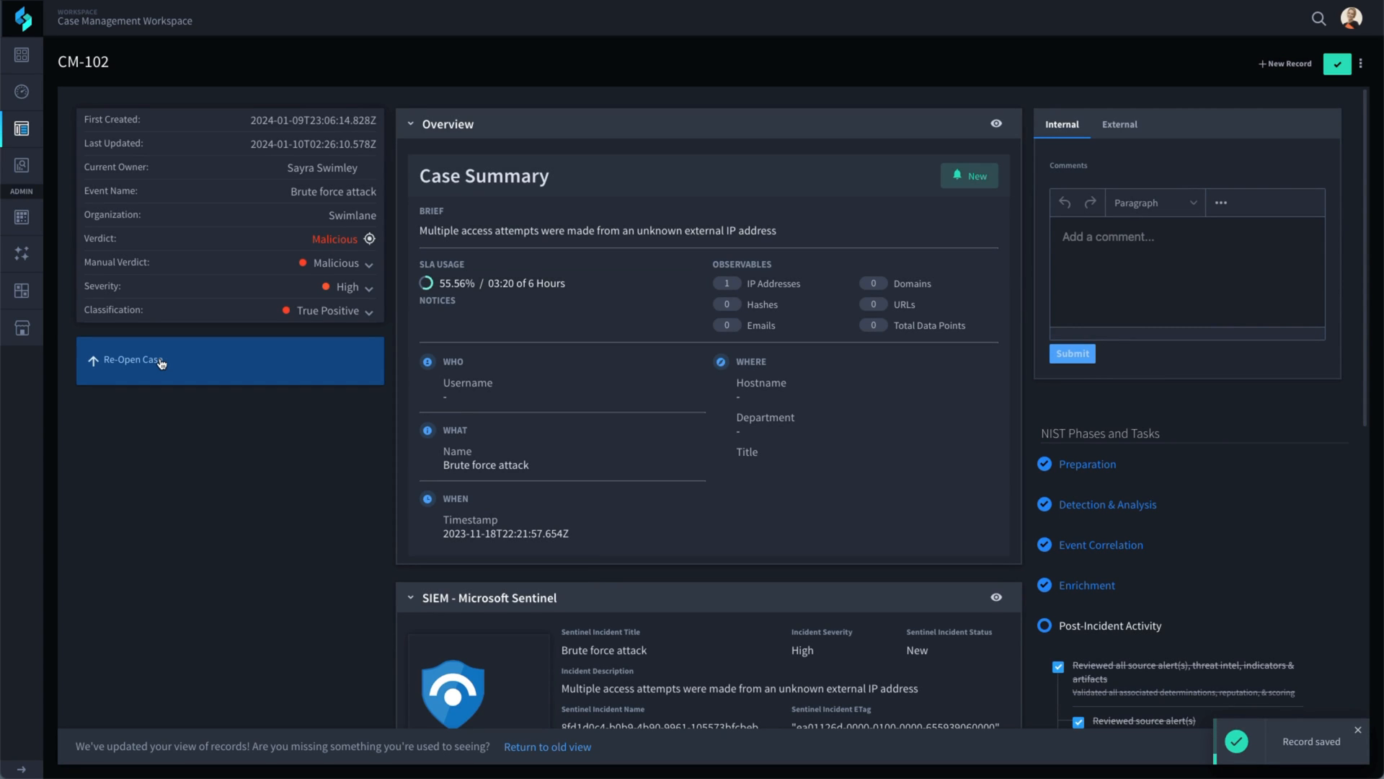
# Step: Go to the Analyst Dashboard's Default Report case list showing CM-102 Closed and CM-101 New
pyautogui.click(22, 91)
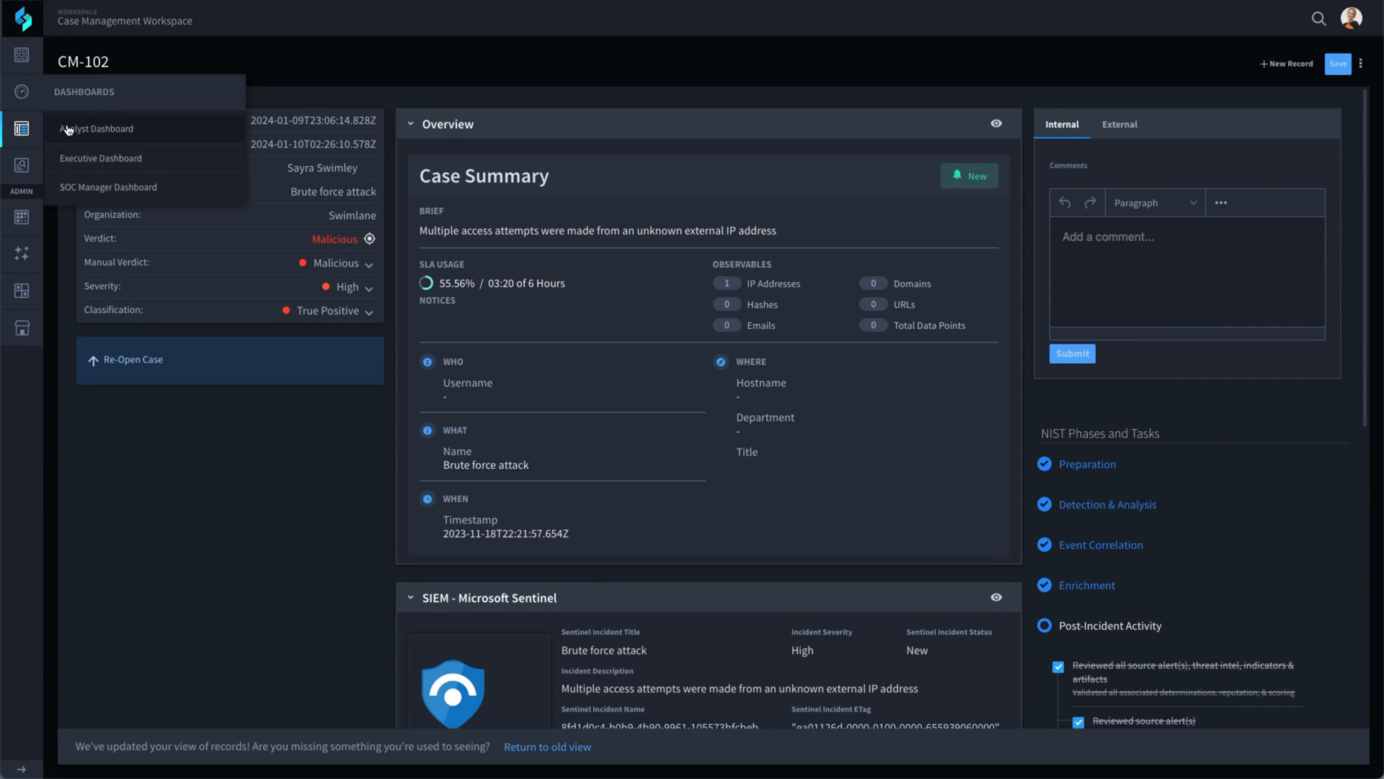
pyautogui.click(96, 129)
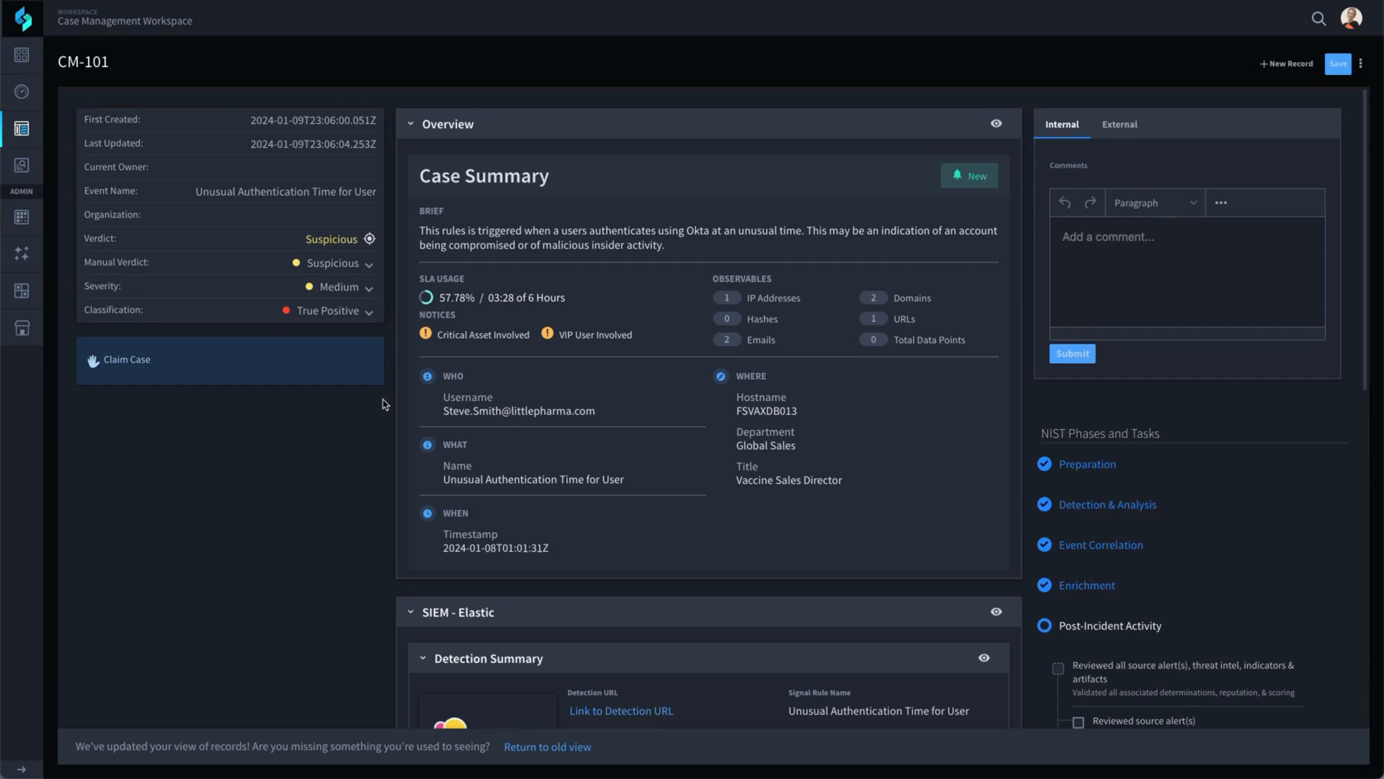
pyautogui.scroll(-3)
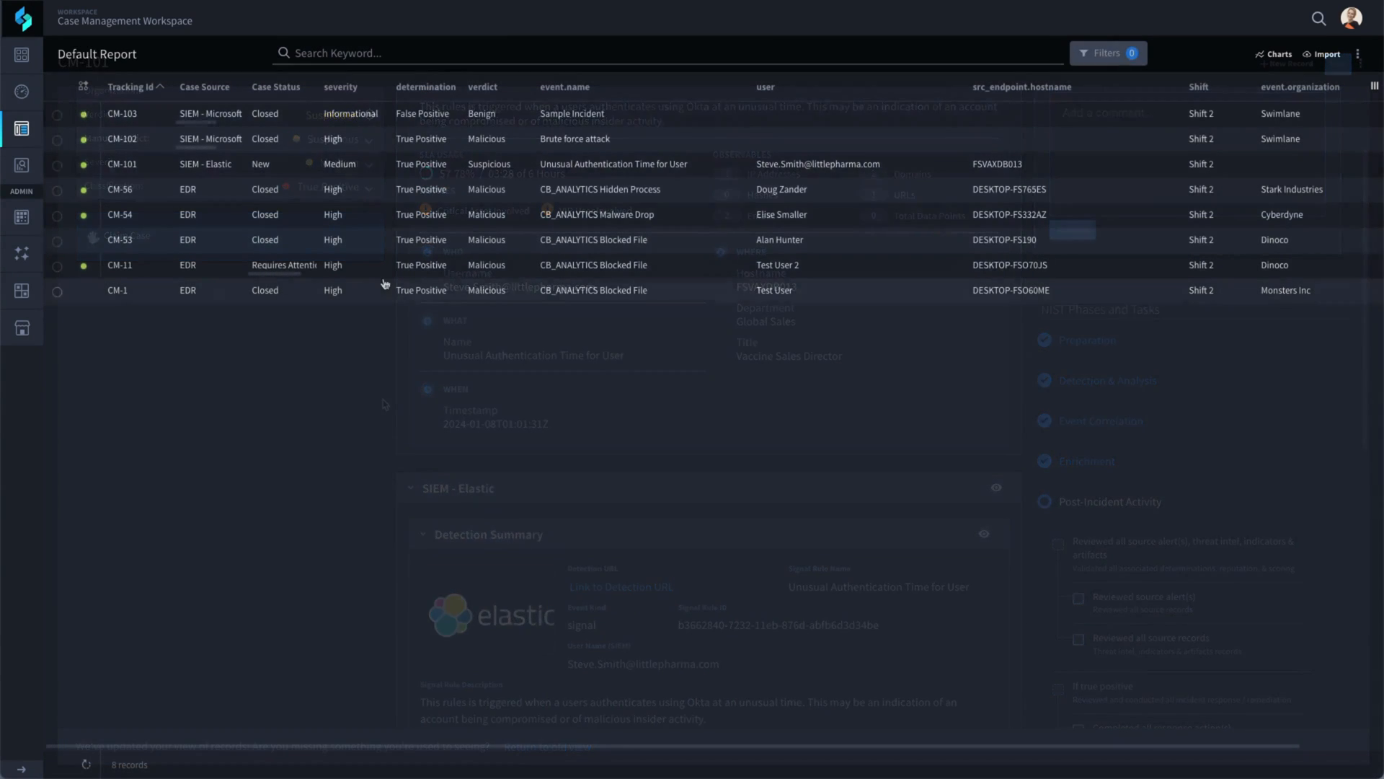
pyautogui.click(117, 113)
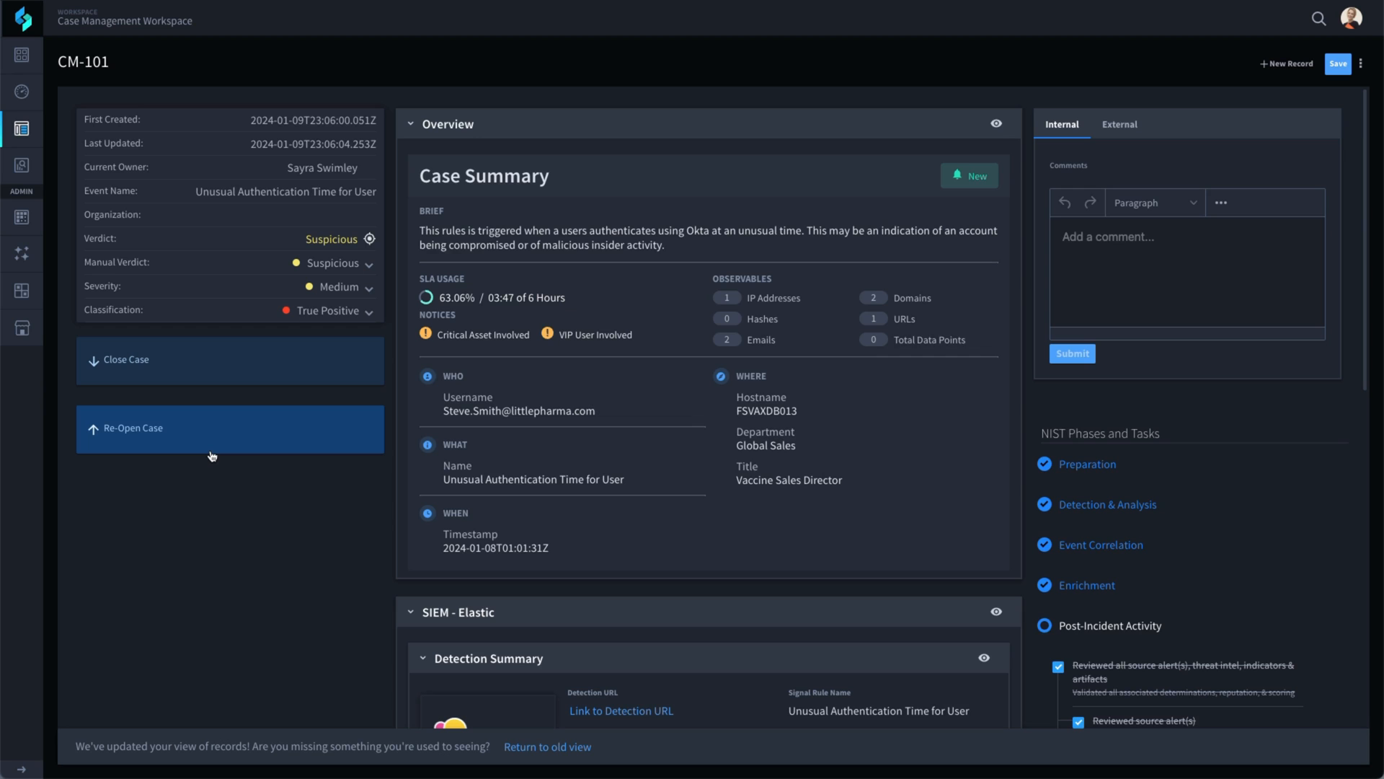
pyautogui.moveTo(208, 374)
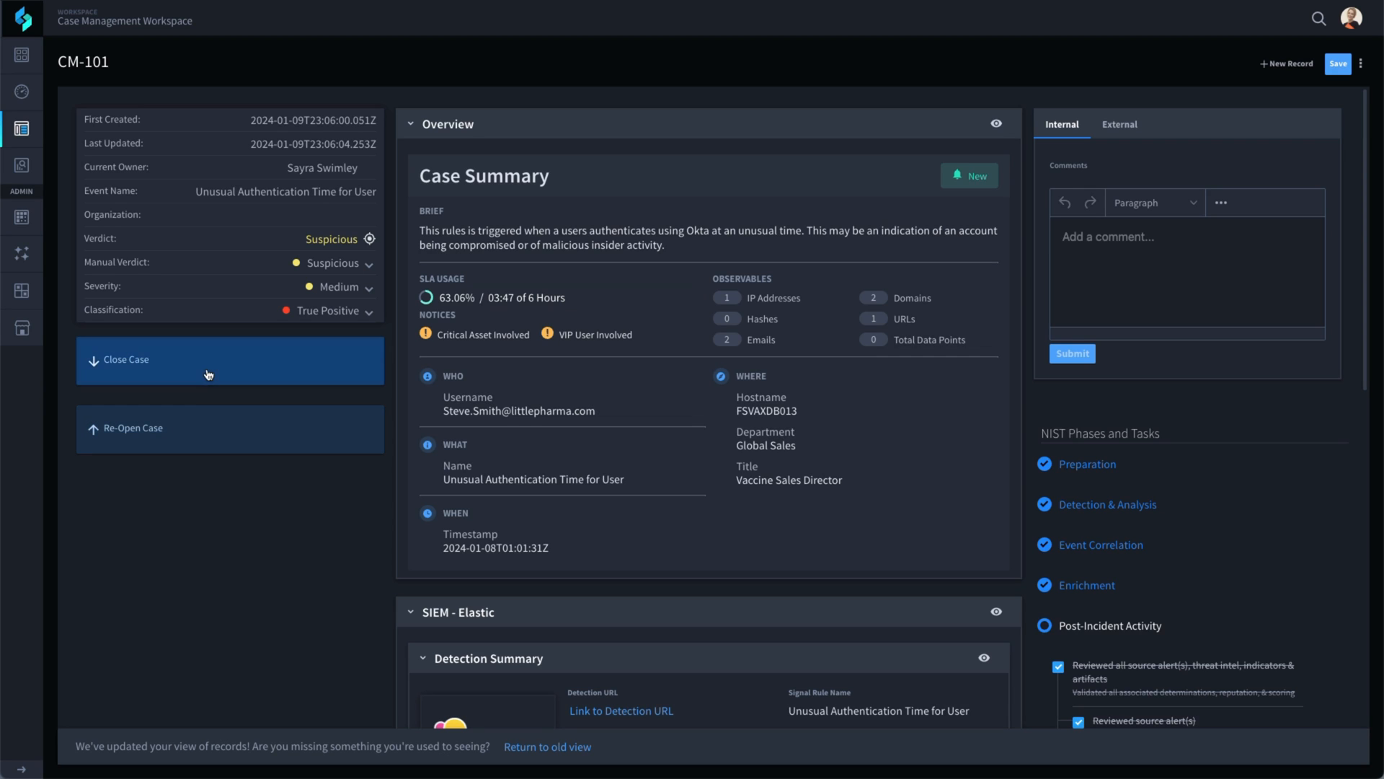
# Step: Close case CM-101 from the case actions panel
pyautogui.click(229, 359)
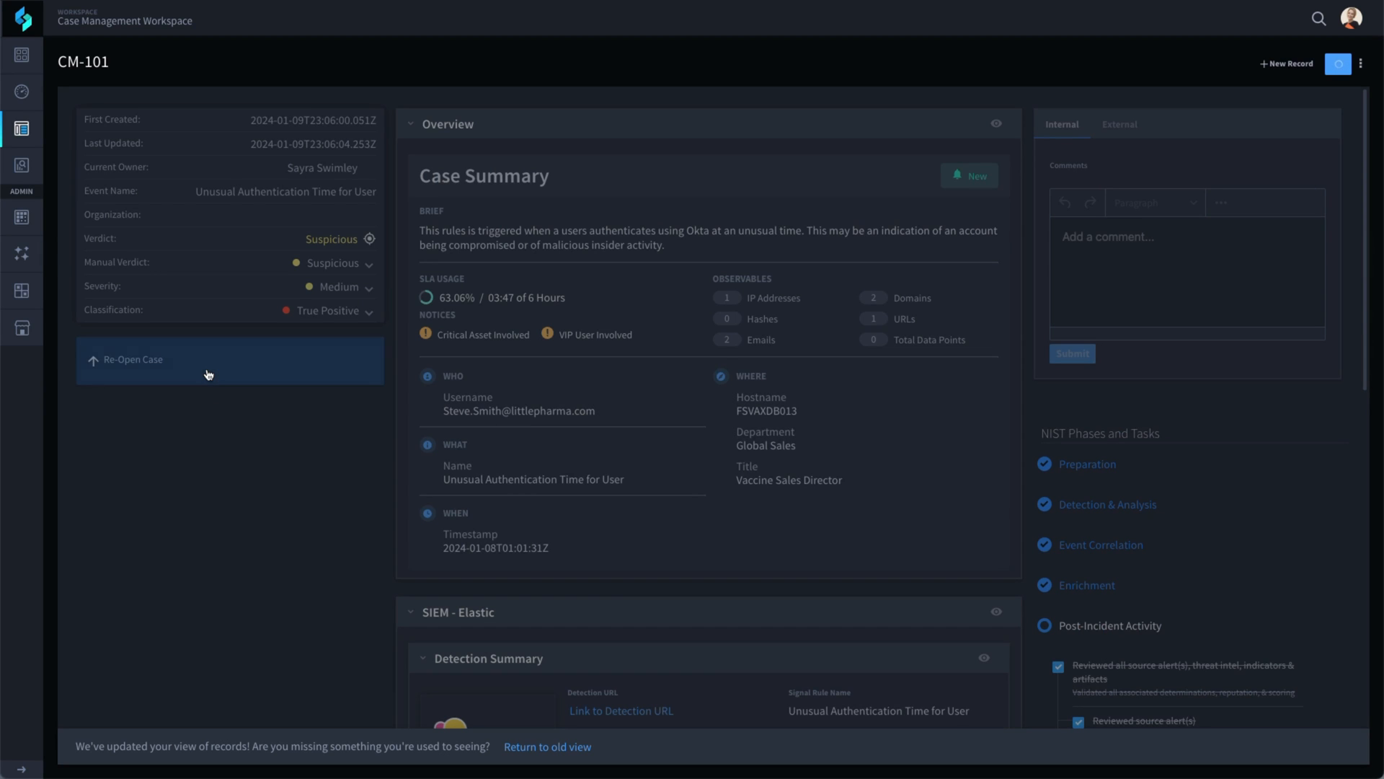